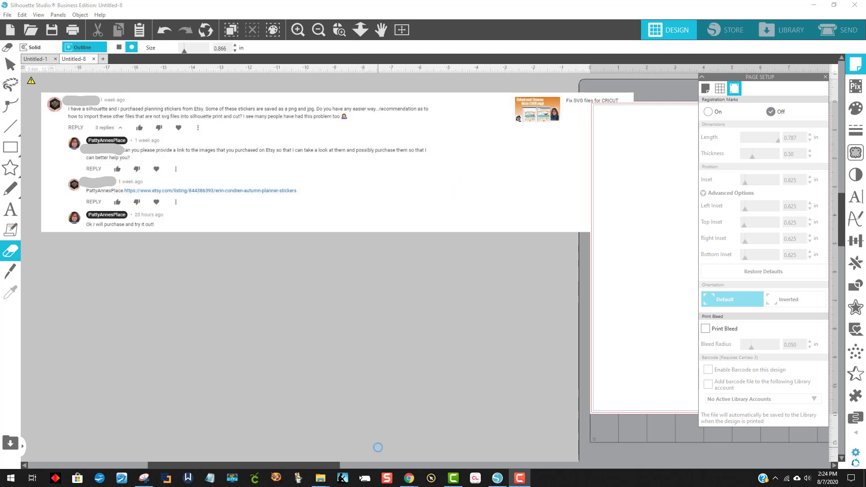
{"action": "mouse_move", "coordinate": [408, 478]}
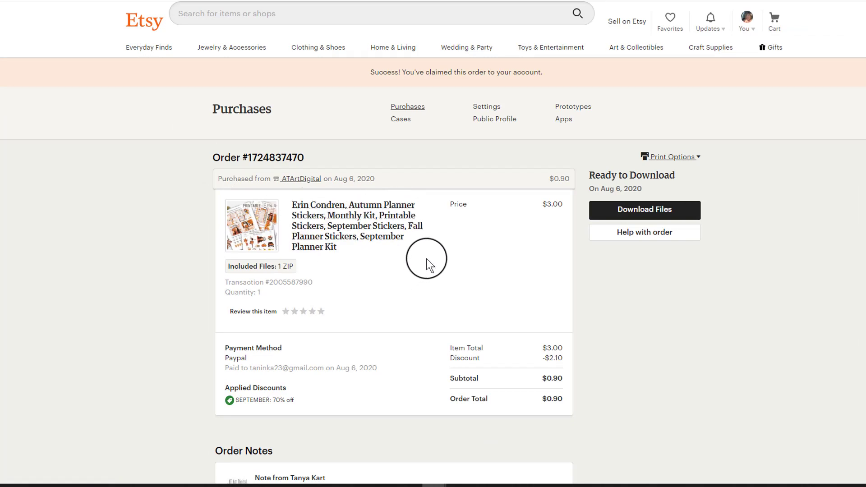
{"action": "mouse_move", "coordinate": [721, 270]}
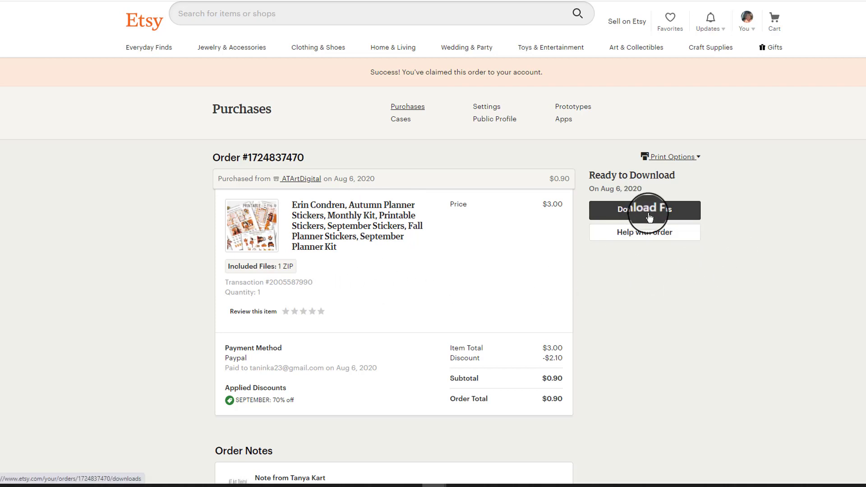
- Open the Etsy order's downloadable files and download SeptemberAutumnmoodPNG.zip
{"action": "left_click", "coordinate": [644, 210]}
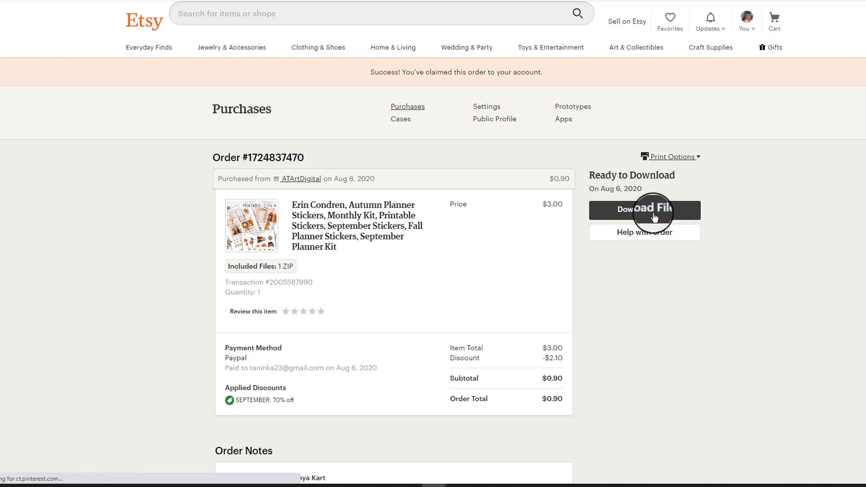
{"action": "left_click", "coordinate": [644, 209]}
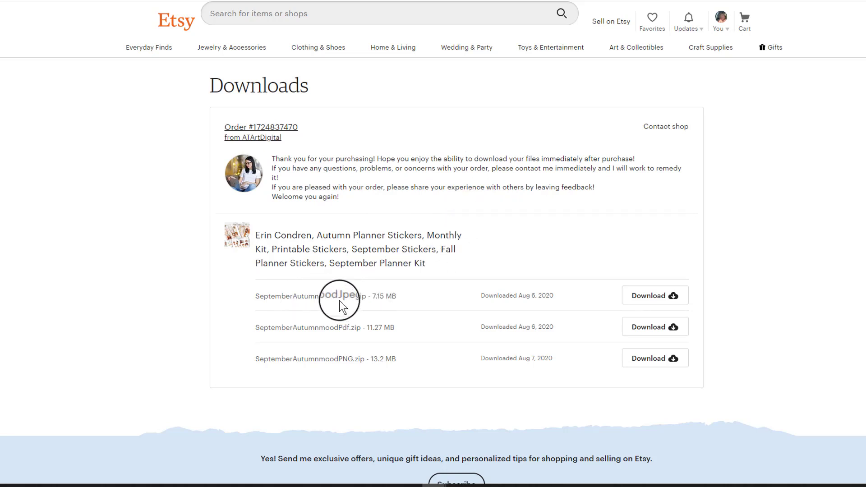
{"action": "mouse_move", "coordinate": [356, 329]}
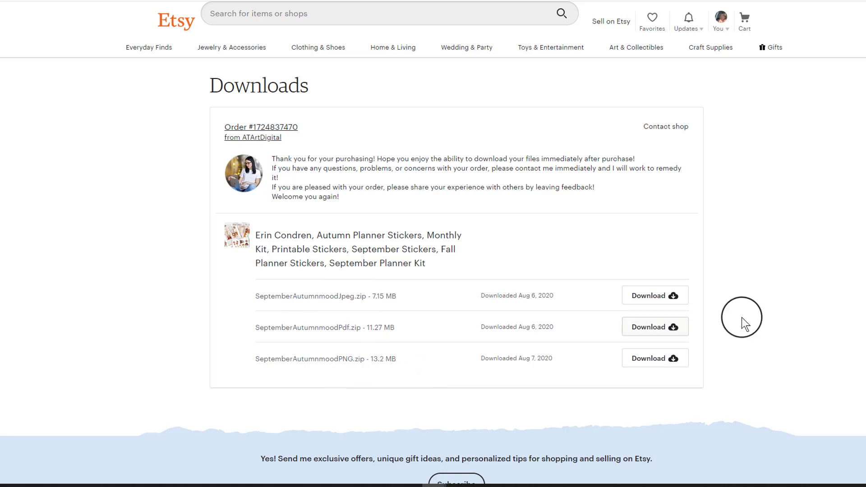
{"action": "mouse_move", "coordinate": [776, 279]}
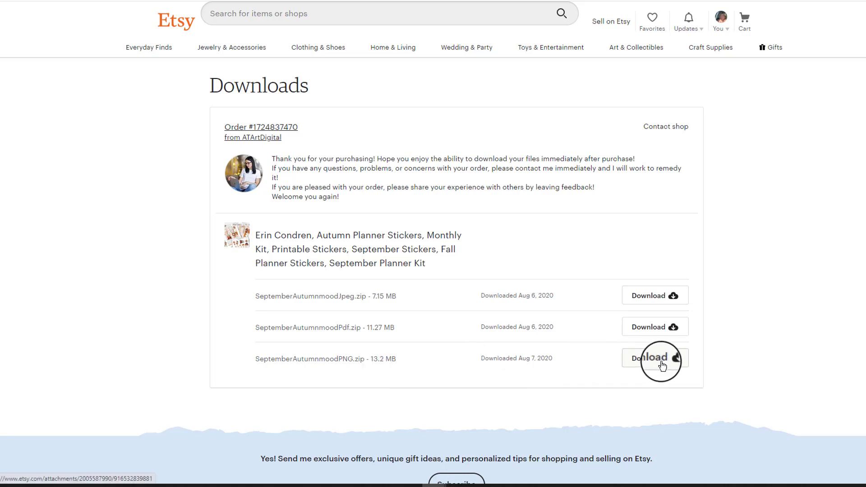
{"action": "left_click", "coordinate": [654, 358]}
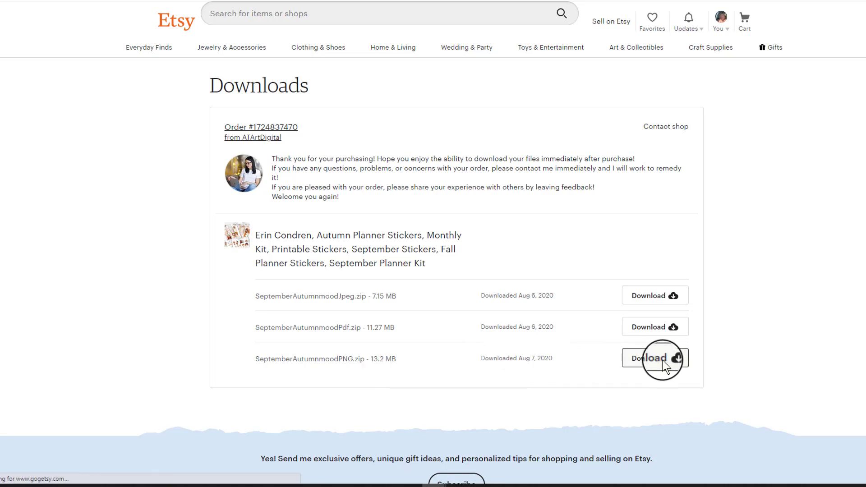
{"action": "left_click", "coordinate": [655, 358]}
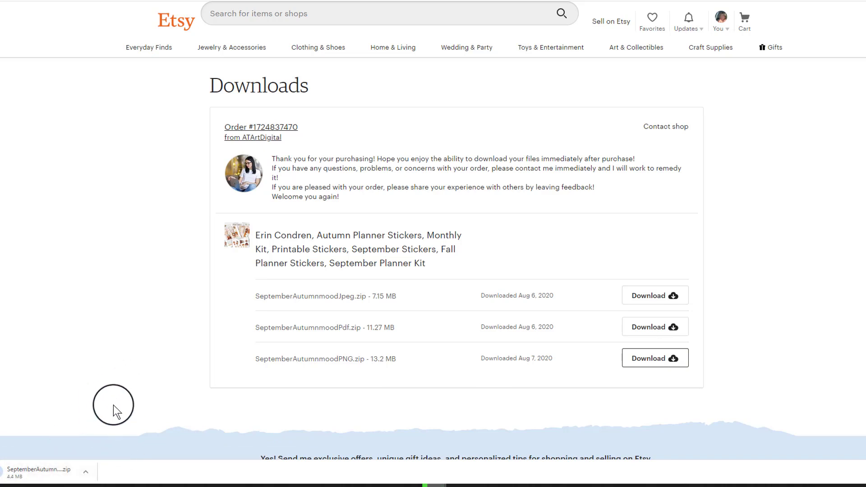
{"action": "mouse_move", "coordinate": [365, 404]}
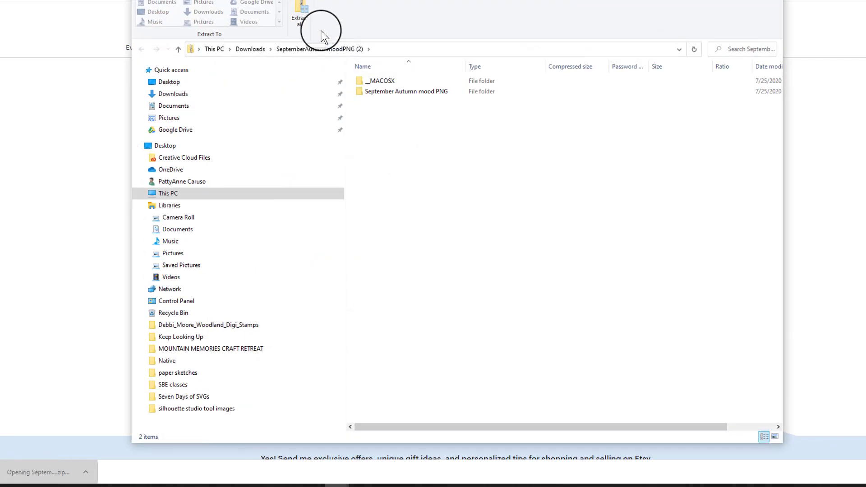
- Extract the PNG zip to the suggested folder and view the September Autumn mood PNG folder
{"action": "left_click", "coordinate": [405, 91]}
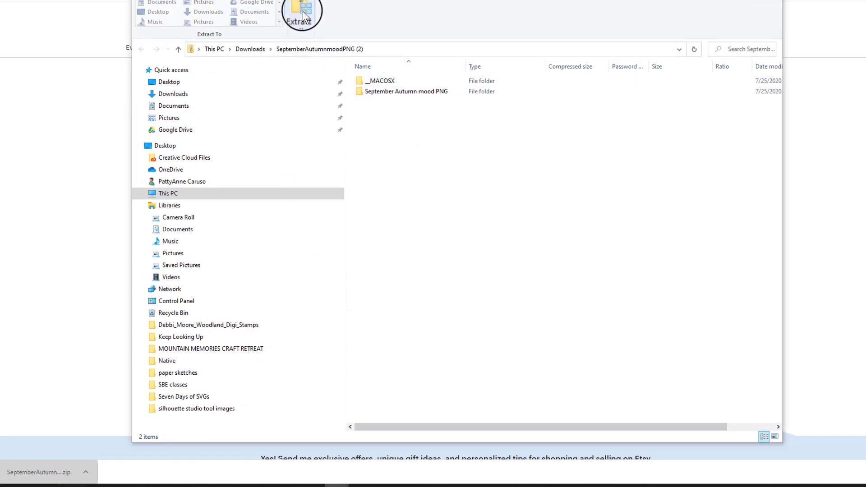
{"action": "left_click", "coordinate": [300, 14]}
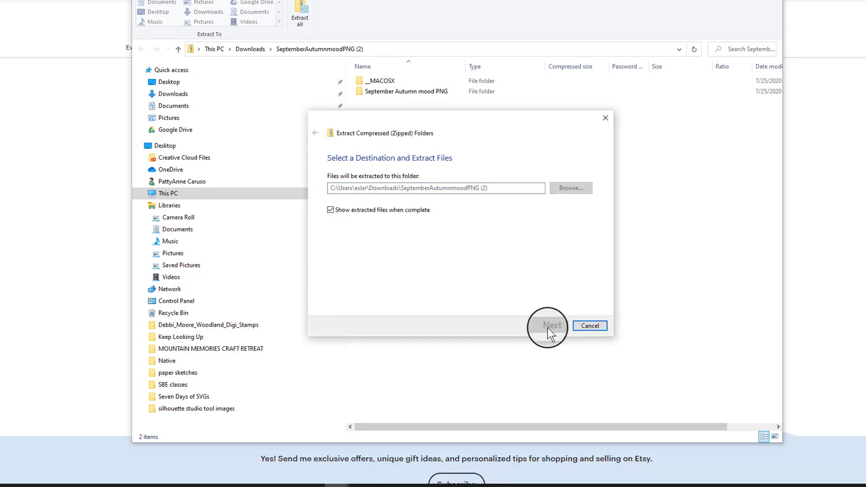
{"action": "left_click", "coordinate": [552, 325]}
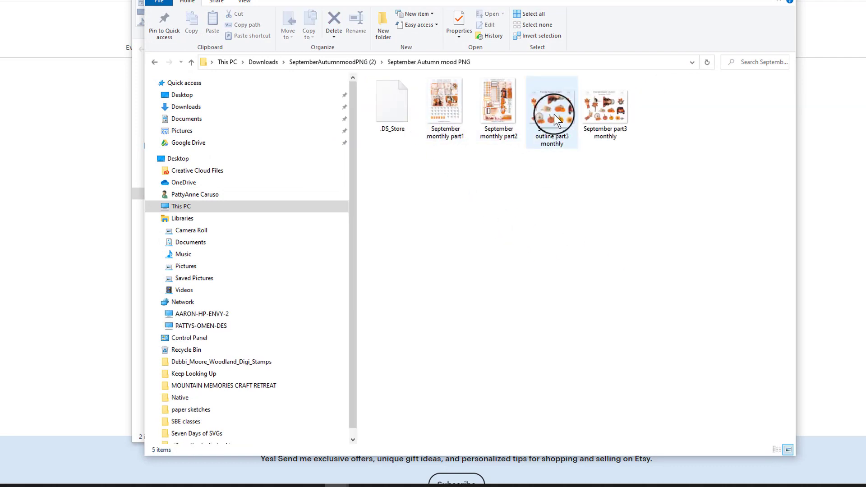
{"action": "left_click", "coordinate": [391, 102]}
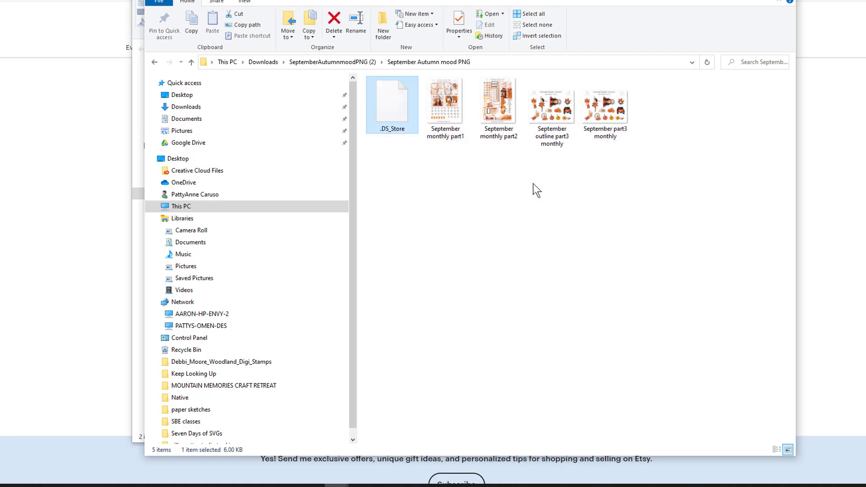
{"action": "mouse_move", "coordinate": [618, 207]}
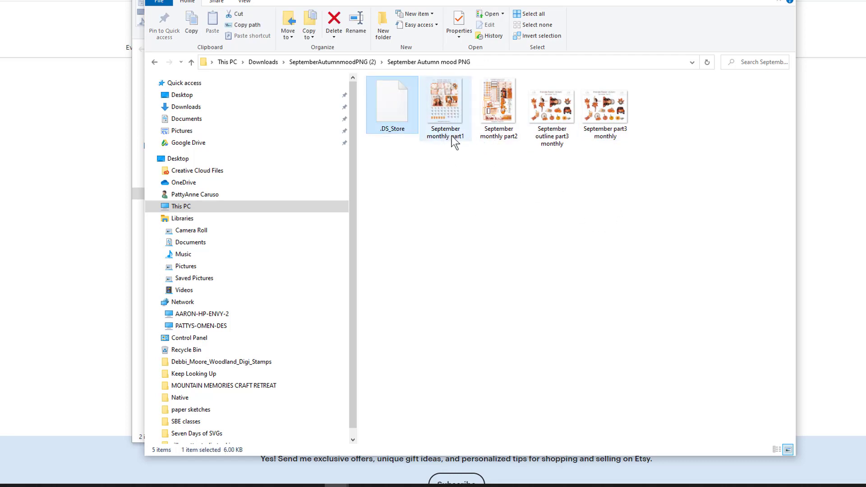
{"action": "mouse_move", "coordinate": [446, 120]}
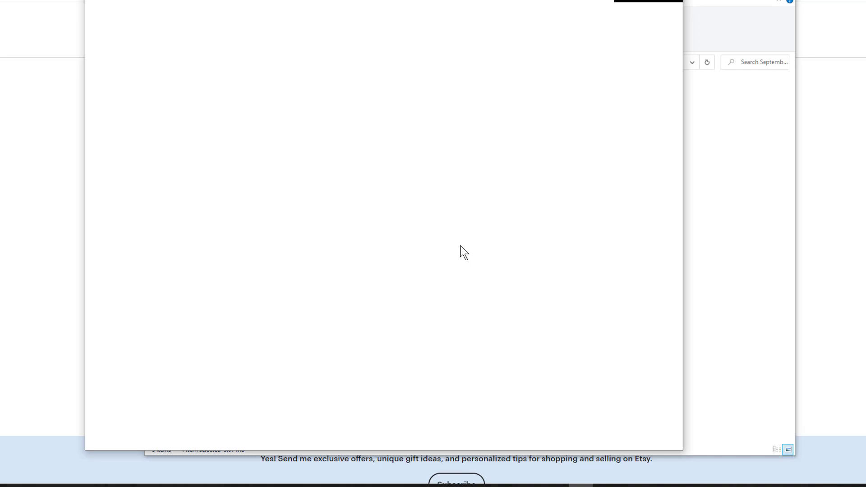
{"action": "mouse_move", "coordinate": [639, 38]}
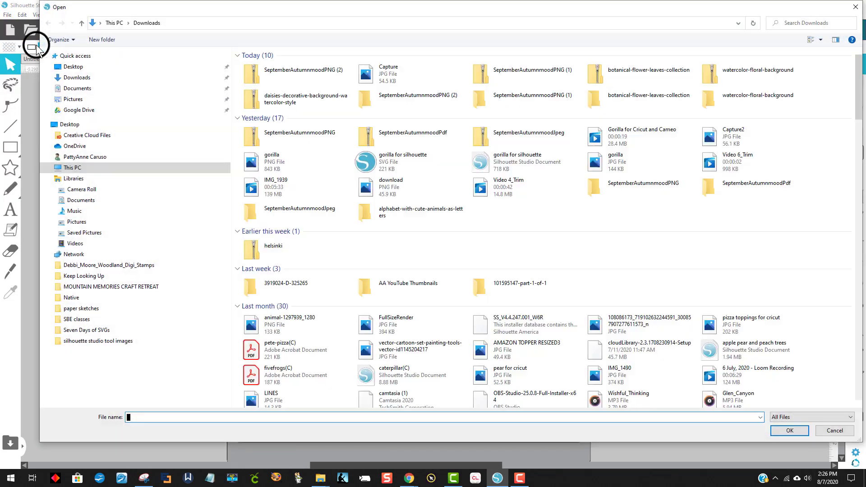
- Browse into SeptemberAutumnmoodPNG (1) > September Autumn mood PNG and open a sticker sheet
{"action": "left_click", "coordinate": [302, 72]}
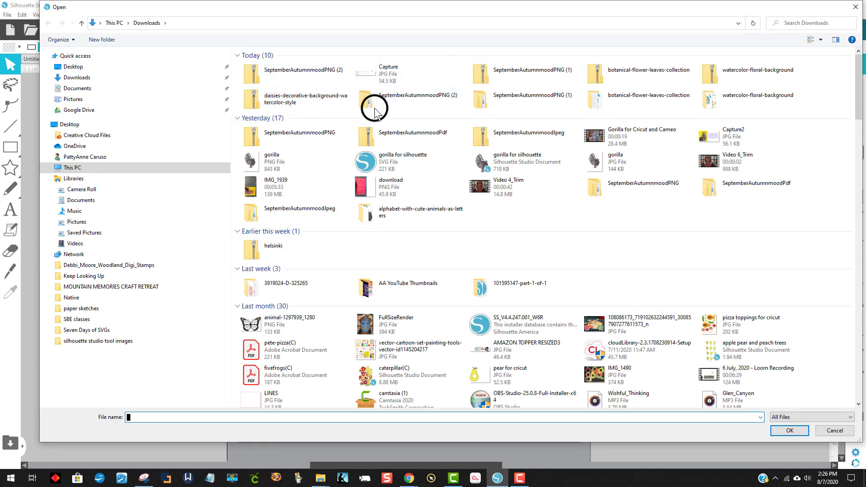
{"action": "left_click", "coordinate": [530, 99]}
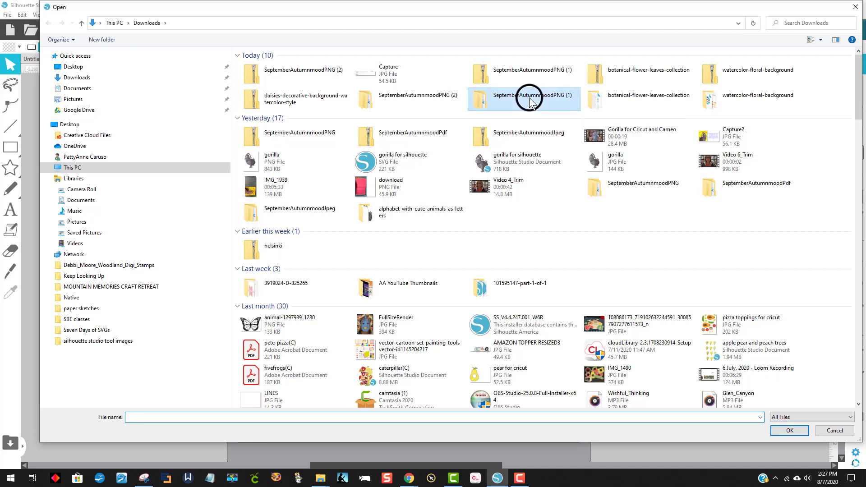
{"action": "double_click", "coordinate": [523, 98]}
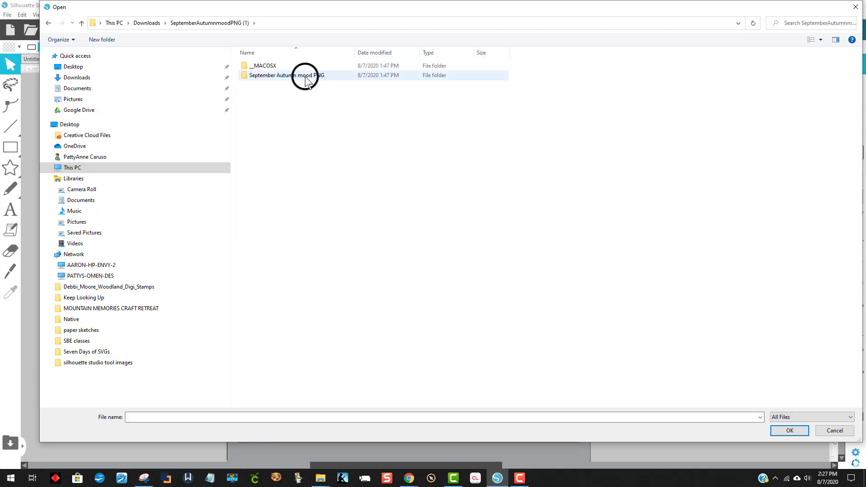
{"action": "double_click", "coordinate": [285, 74]}
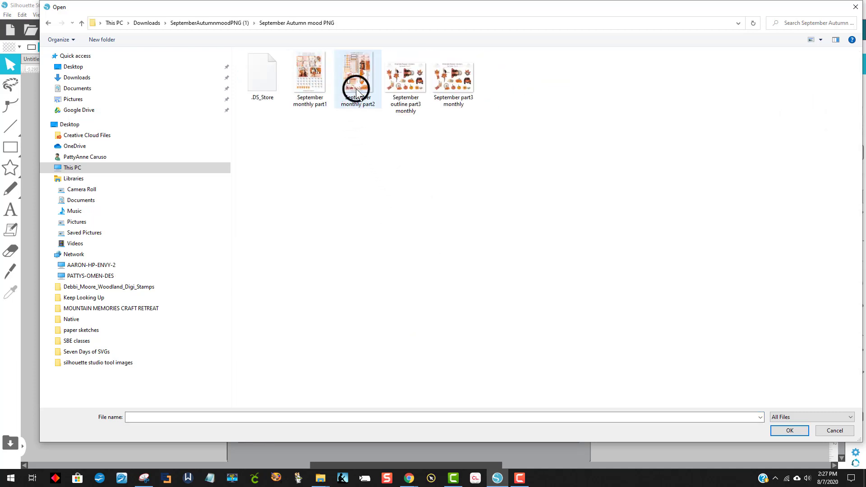
{"action": "left_click", "coordinate": [309, 72]}
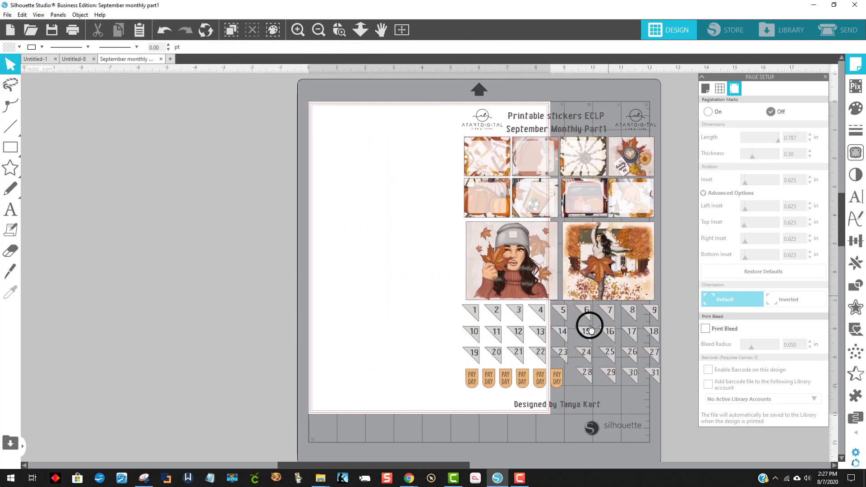
{"action": "mouse_move", "coordinate": [562, 288]}
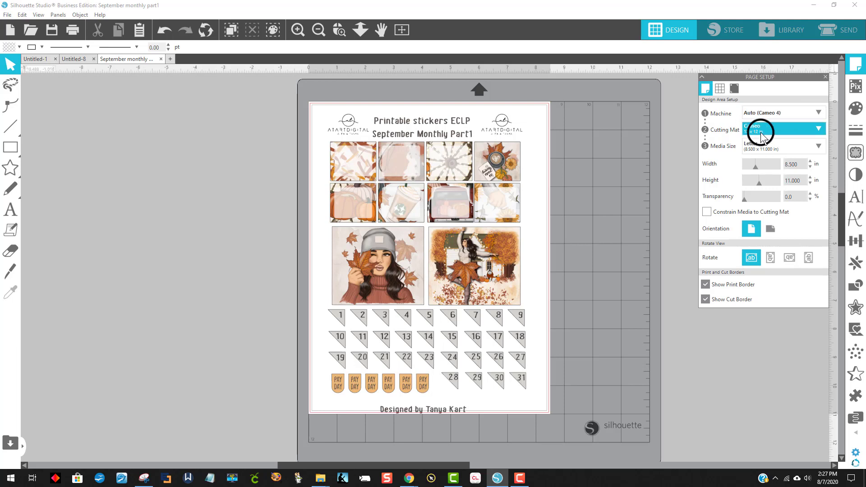
- Set the page to the Cameo 12 x 12 cutting mat with Letter media size
{"action": "left_click", "coordinate": [759, 132]}
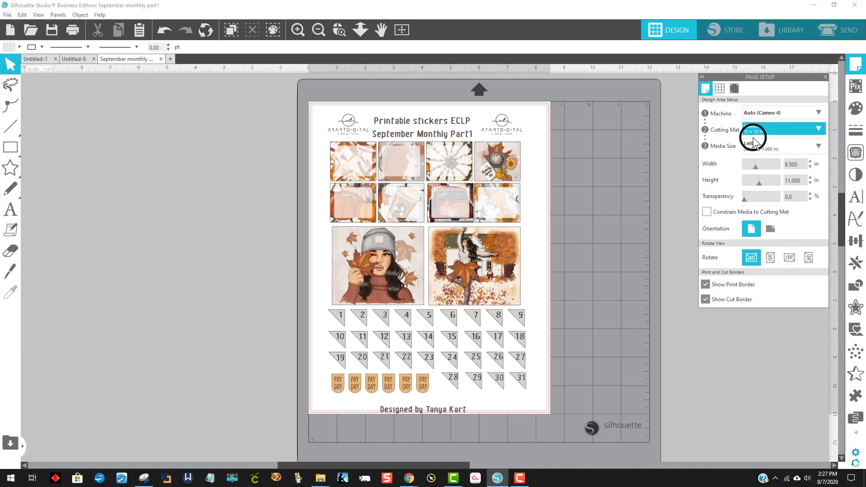
{"action": "left_click", "coordinate": [782, 146]}
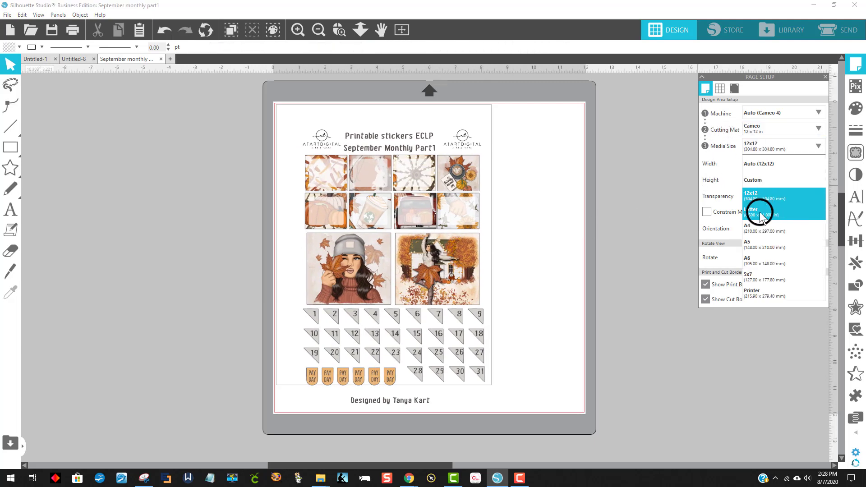
{"action": "left_click", "coordinate": [759, 212]}
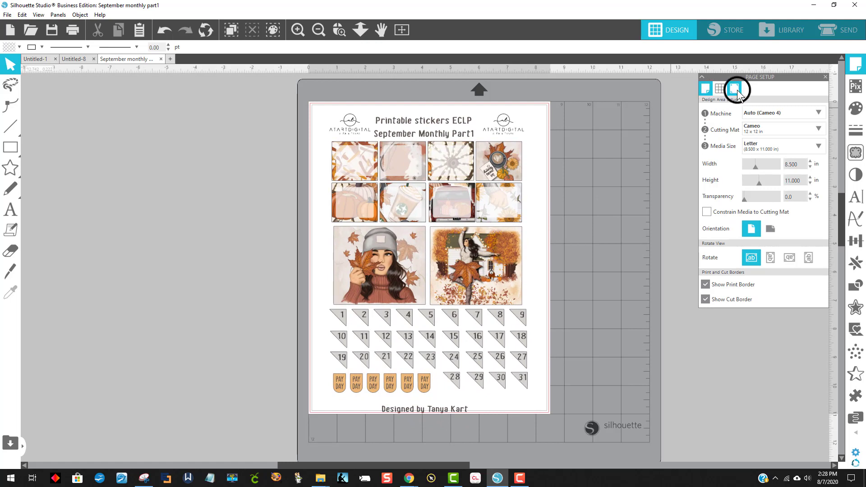
- Turn registration marks On and display both the print border and cut border
{"action": "left_click", "coordinate": [734, 89]}
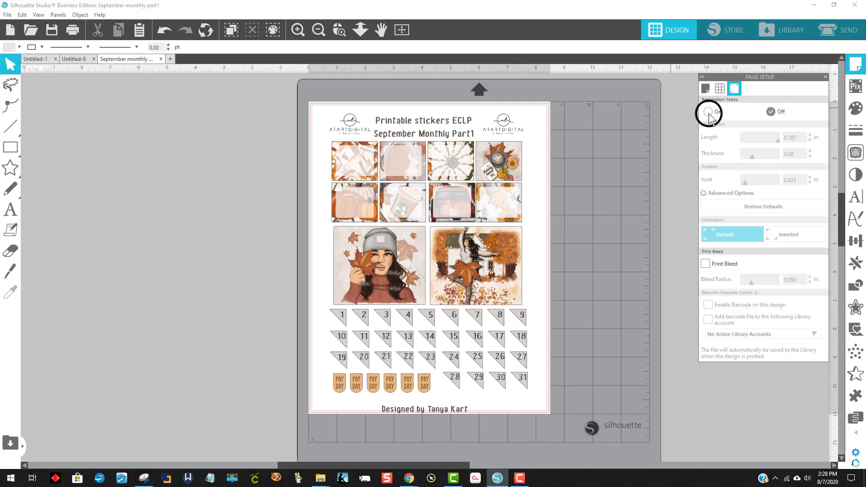
{"action": "left_click", "coordinate": [707, 111]}
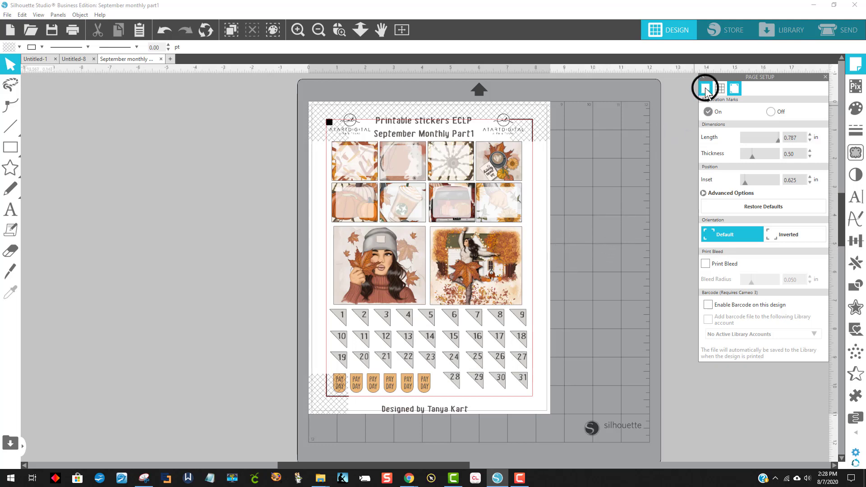
{"action": "left_click", "coordinate": [705, 89]}
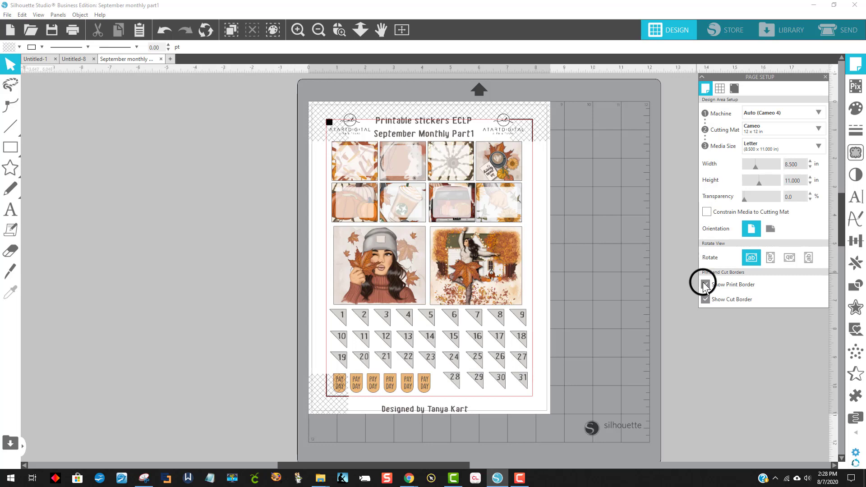
{"action": "left_click", "coordinate": [705, 284]}
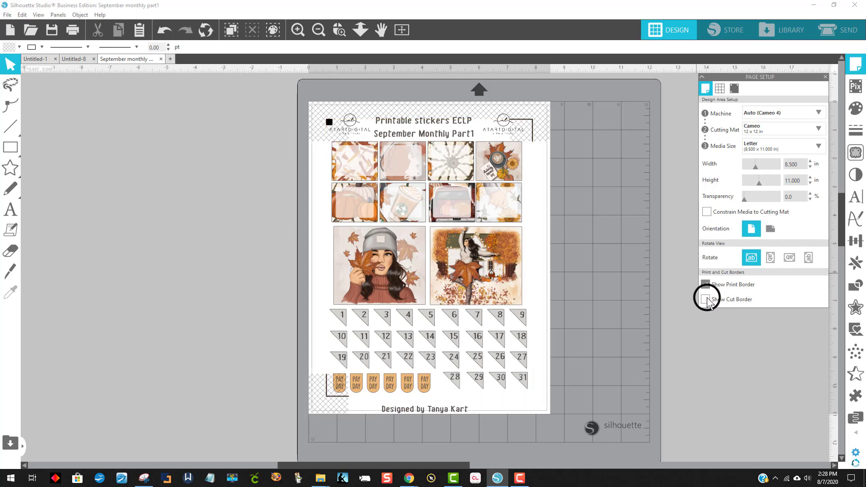
{"action": "left_click", "coordinate": [705, 300]}
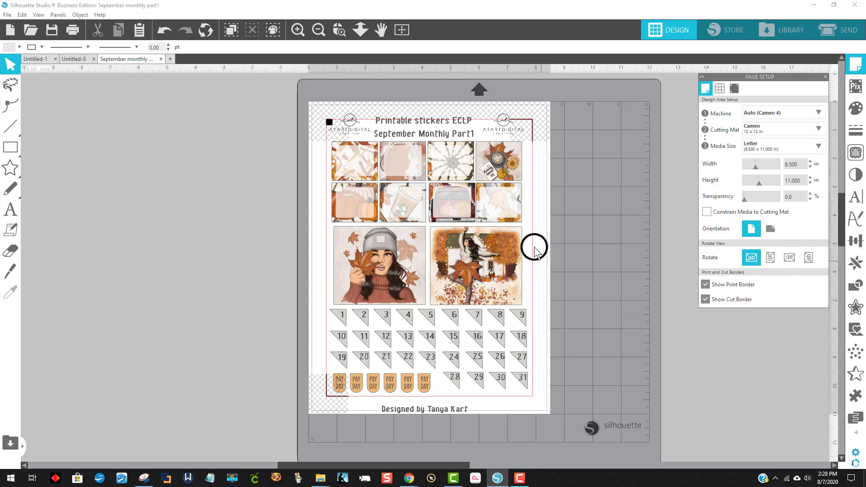
{"action": "mouse_move", "coordinate": [472, 220]}
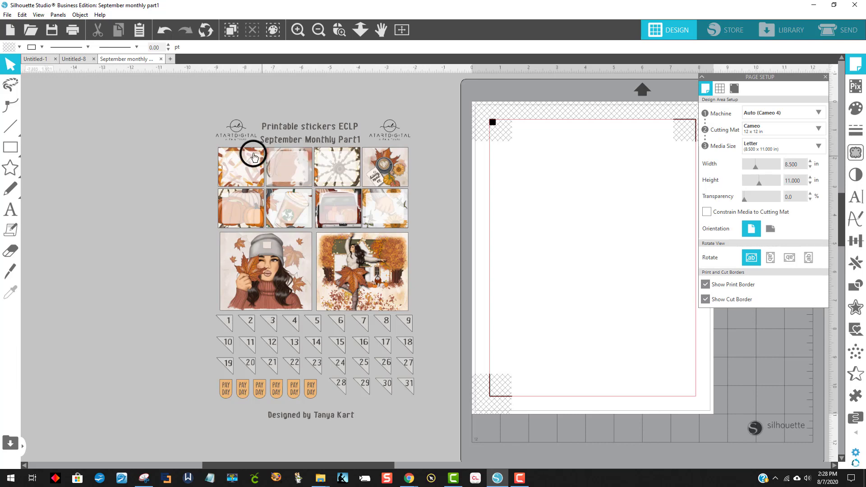
- Release the sticker sheet into pieces, remove title, logos and credit, and select the stickers
{"action": "left_click", "coordinate": [254, 158]}
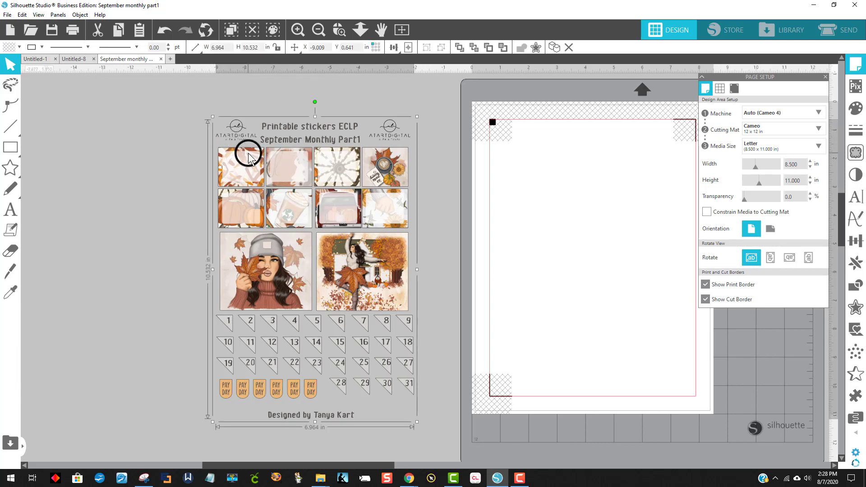
{"action": "right_click", "coordinate": [249, 159]}
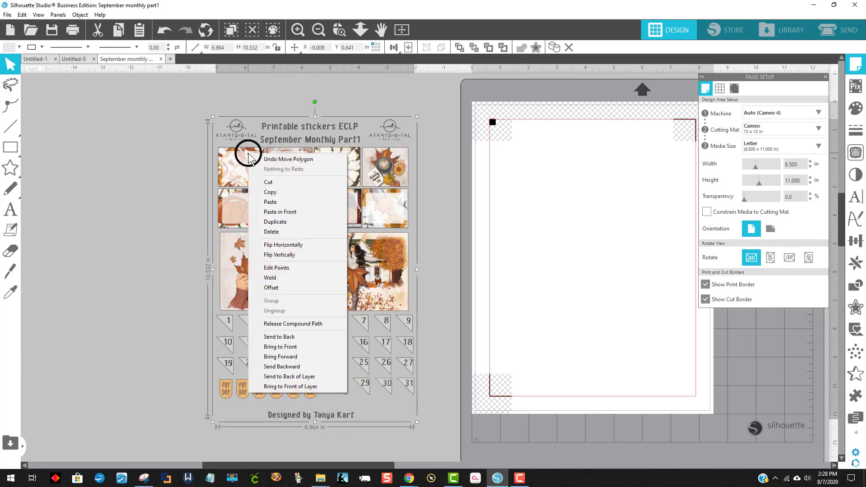
{"action": "left_click", "coordinate": [427, 205]}
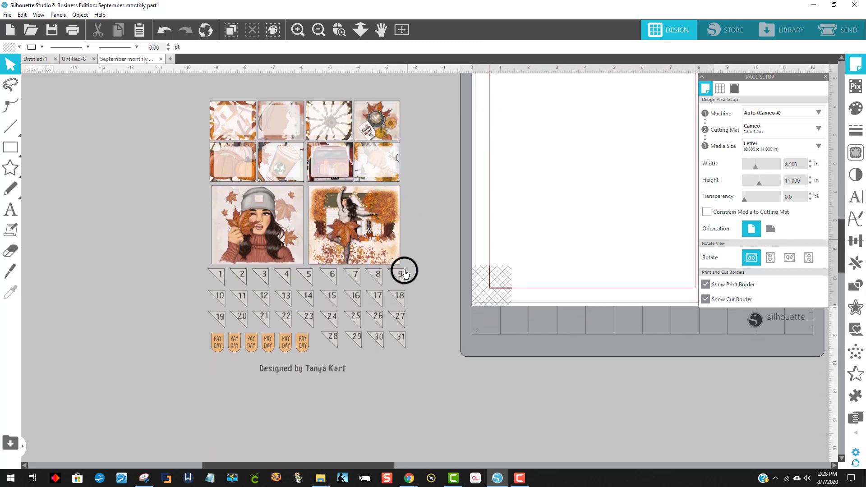
{"action": "left_click", "coordinate": [405, 274]}
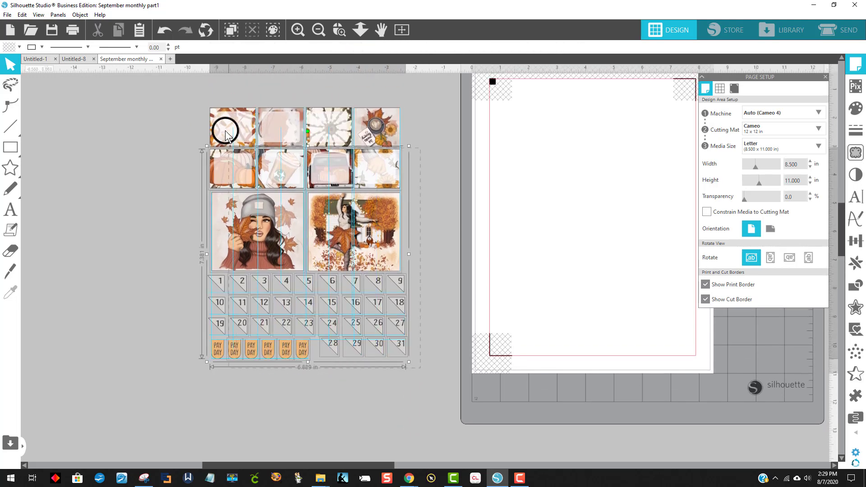
- Move the stickers inside the registration area and place one PAY DAY tag, rotated sideways, at the top
{"action": "right_click", "coordinate": [226, 136]}
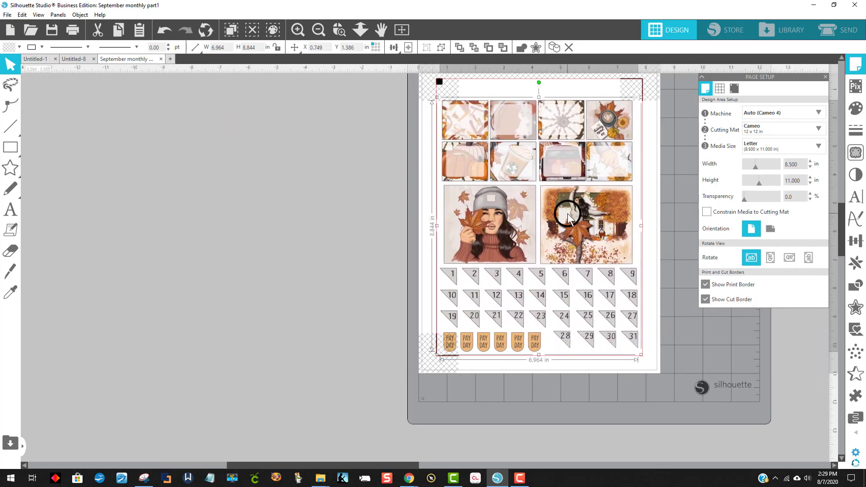
{"action": "left_click", "coordinate": [706, 299]}
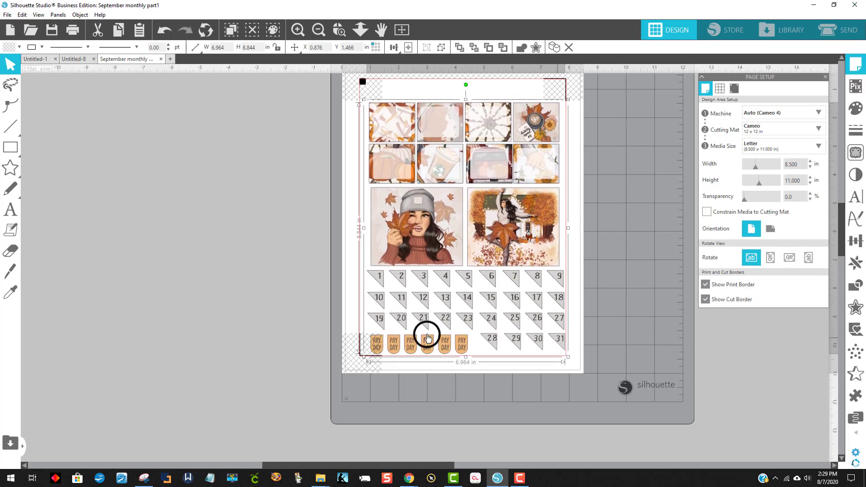
{"action": "mouse_move", "coordinate": [427, 260]}
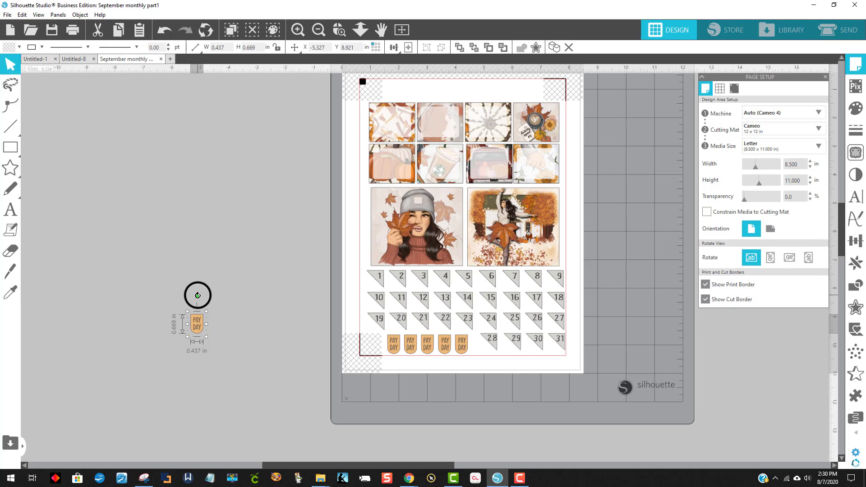
{"action": "left_click_drag", "start_coordinate": [197, 296], "coordinate": [235, 342]}
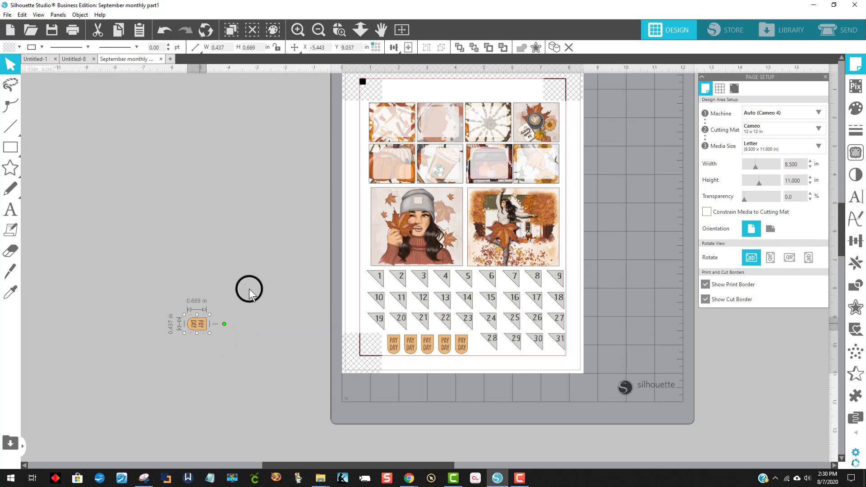
{"action": "left_click_drag", "start_coordinate": [196, 322], "coordinate": [398, 91]}
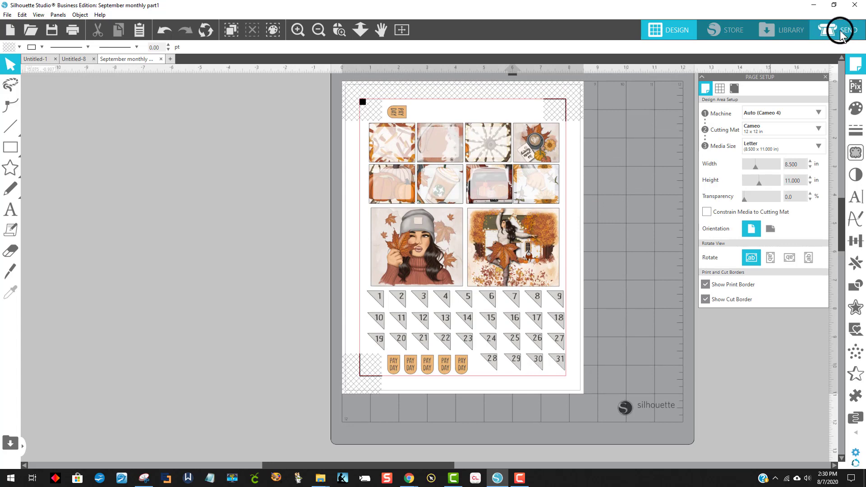
- Check the red cut lines around every sticker in Send, briefly returning to Design
{"action": "left_click", "coordinate": [843, 30]}
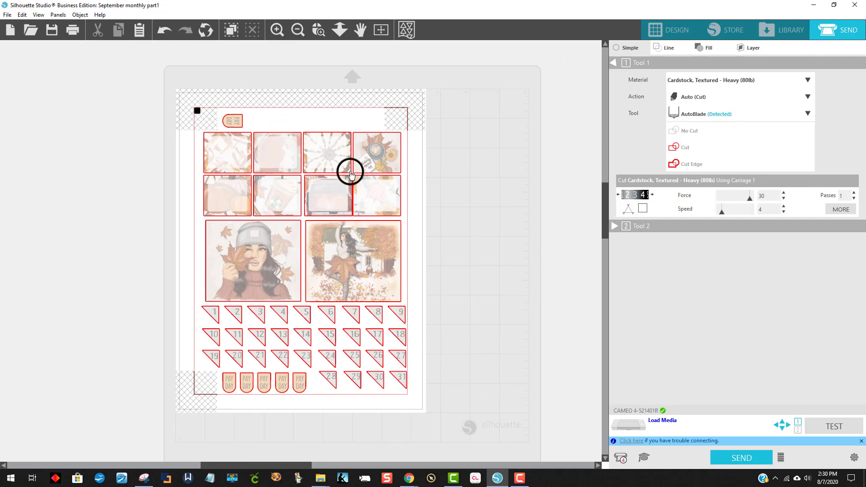
{"action": "mouse_move", "coordinate": [328, 185]}
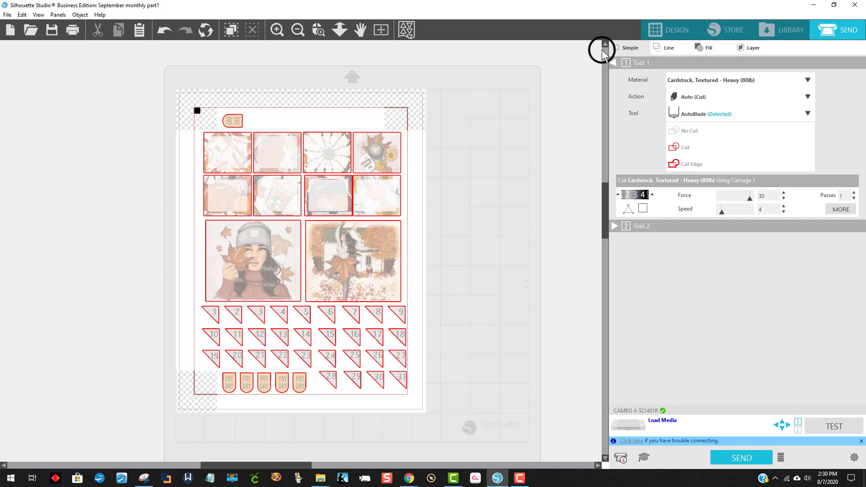
{"action": "left_click", "coordinate": [668, 30]}
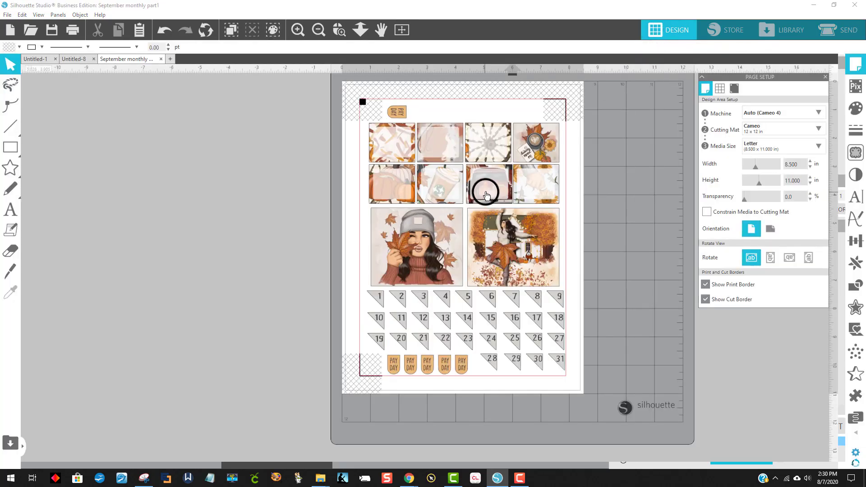
{"action": "left_click", "coordinate": [486, 191]}
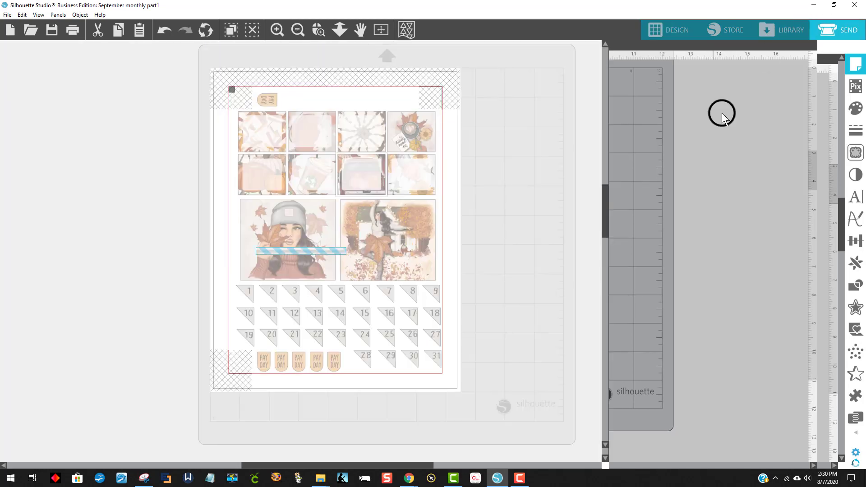
{"action": "left_click", "coordinate": [849, 30]}
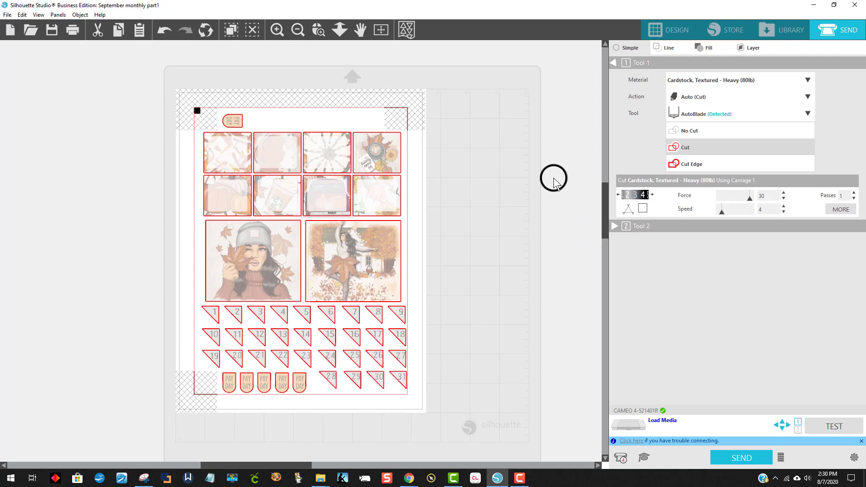
{"action": "mouse_move", "coordinate": [529, 253]}
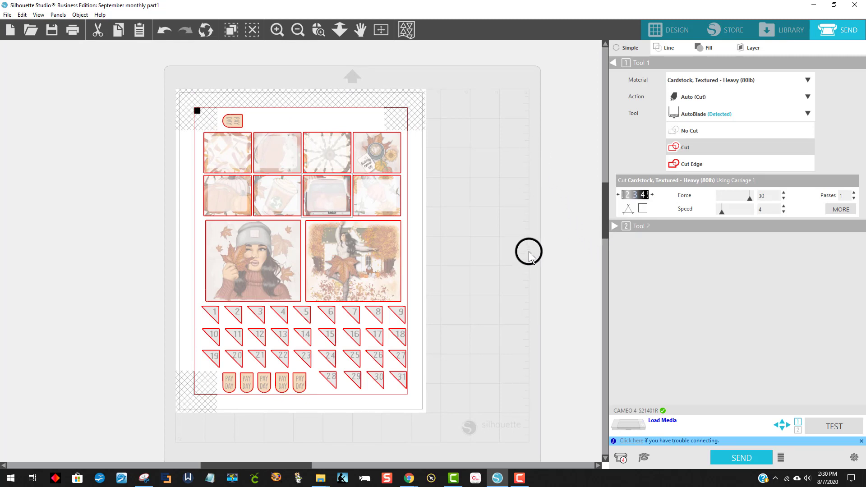
{"action": "mouse_move", "coordinate": [735, 322]}
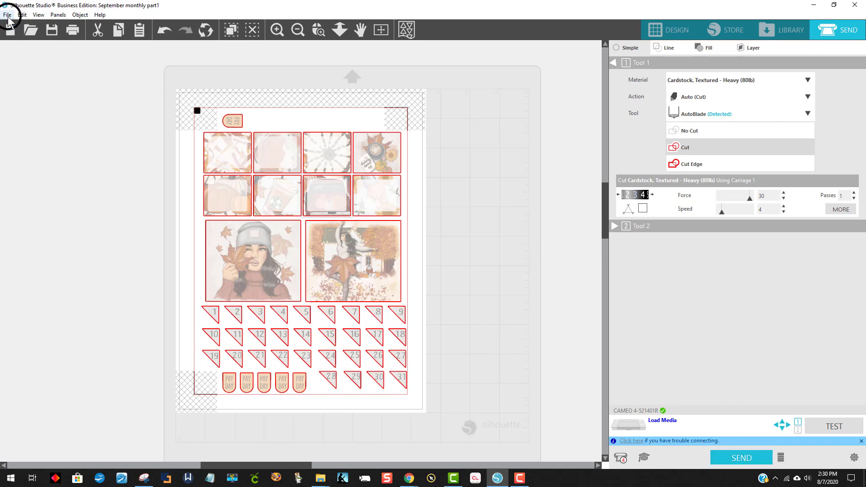
- Start printing part1, raise the print quality in printer preferences, then cancel printing
{"action": "left_click", "coordinate": [8, 14]}
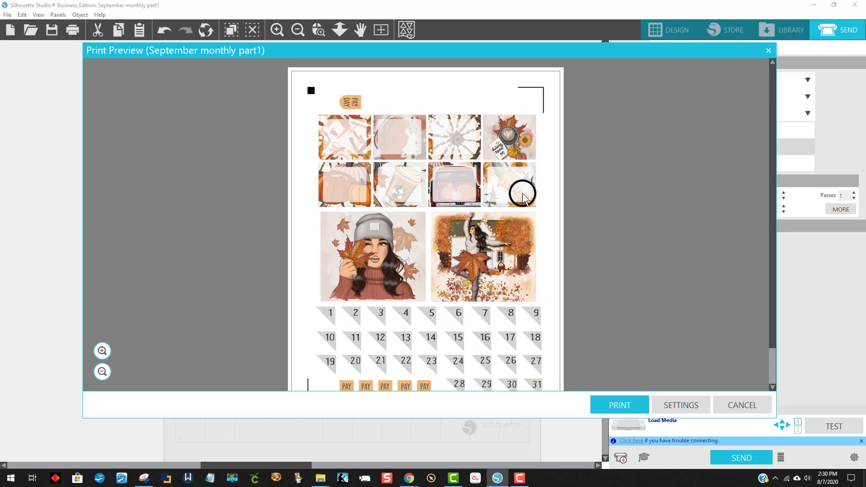
{"action": "mouse_move", "coordinate": [619, 405]}
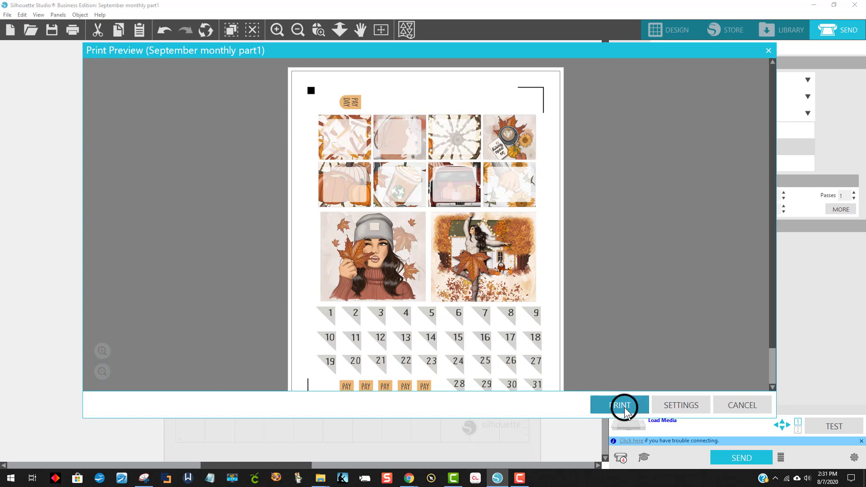
{"action": "left_click", "coordinate": [619, 405]}
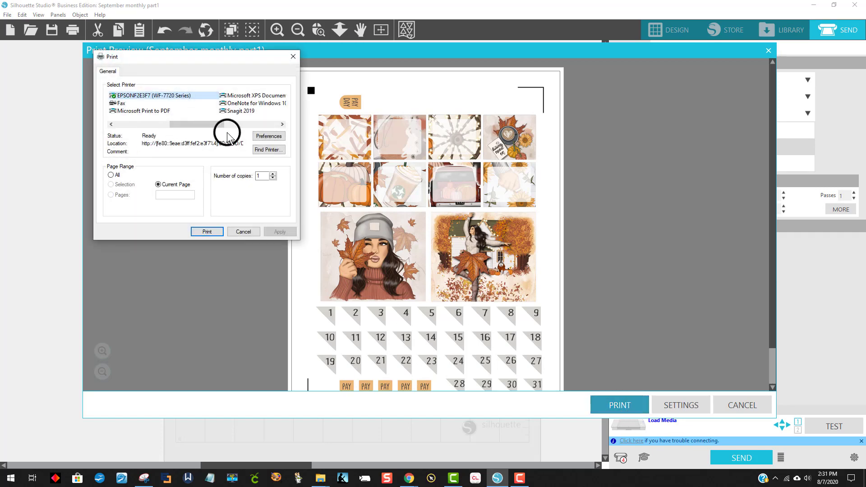
{"action": "left_click", "coordinate": [268, 136]}
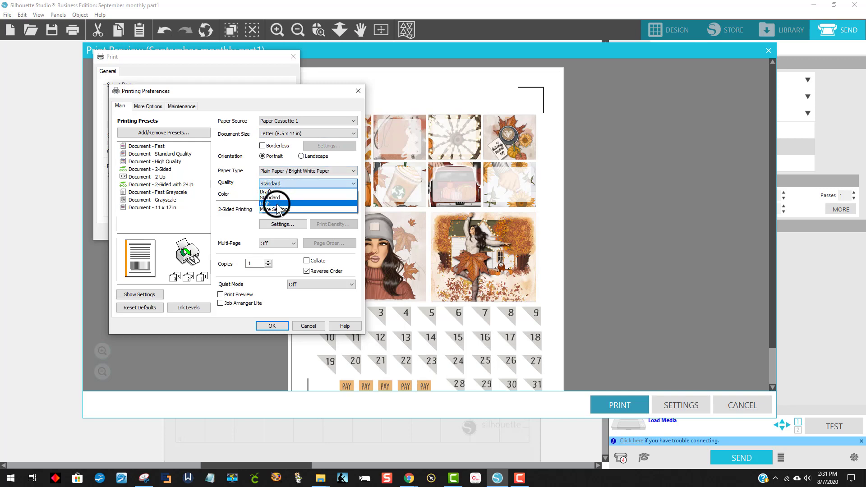
{"action": "left_click", "coordinate": [270, 198]}
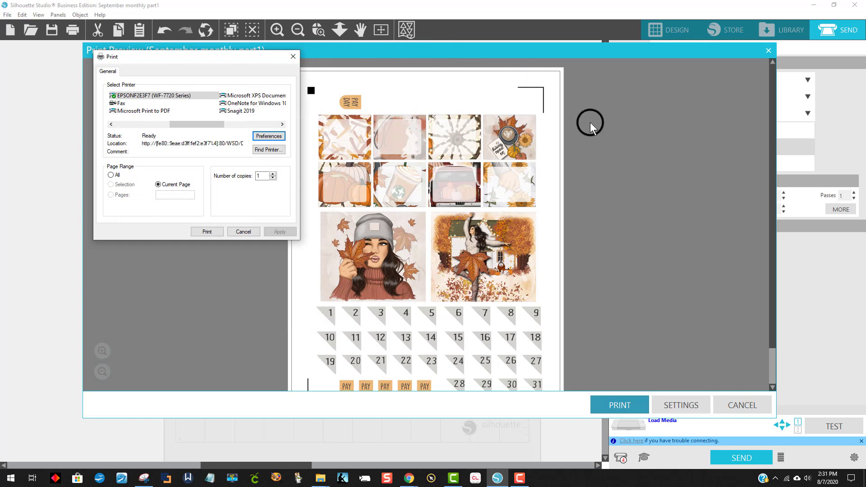
{"action": "left_click", "coordinate": [242, 231]}
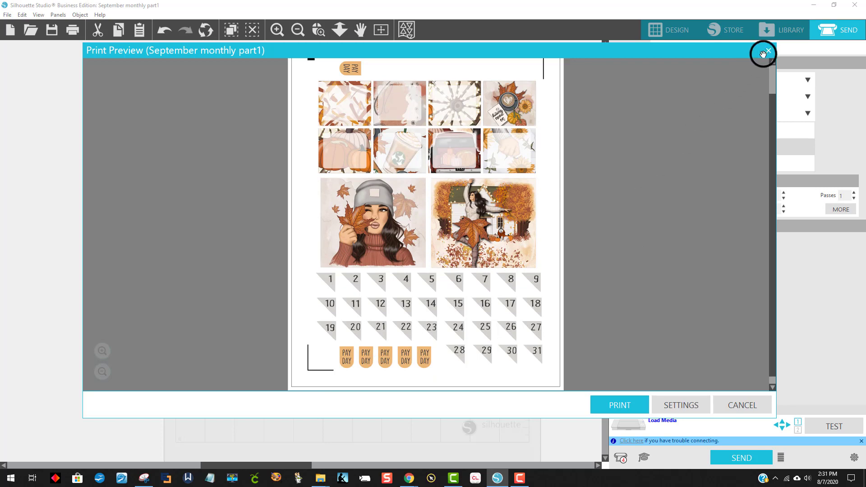
- Close part1's print preview and open September monthly part2 via File > Open
{"action": "left_click", "coordinate": [766, 51]}
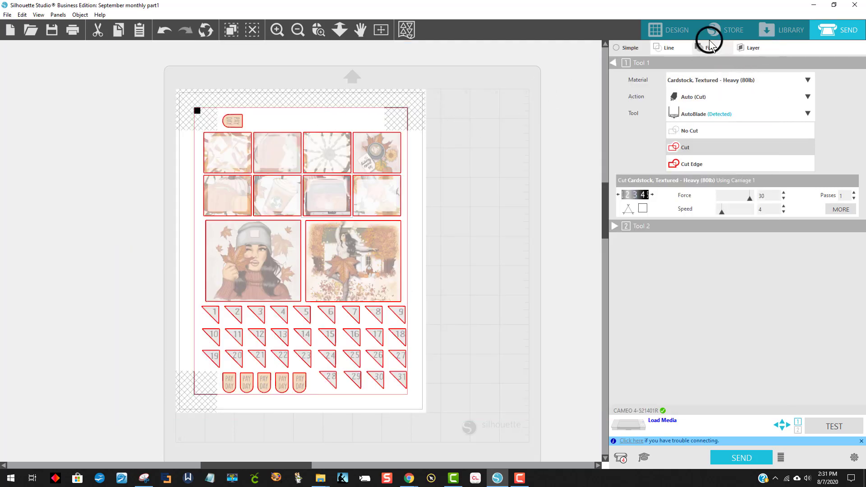
{"action": "left_click", "coordinate": [677, 30]}
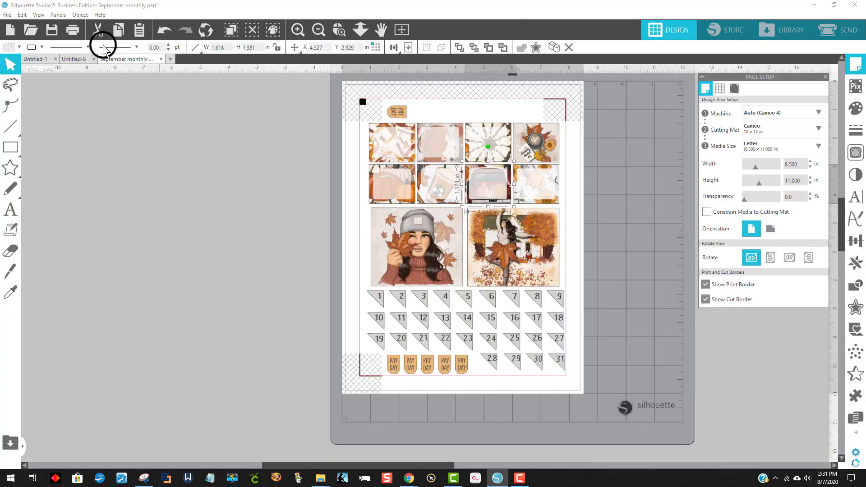
{"action": "left_click", "coordinate": [7, 15]}
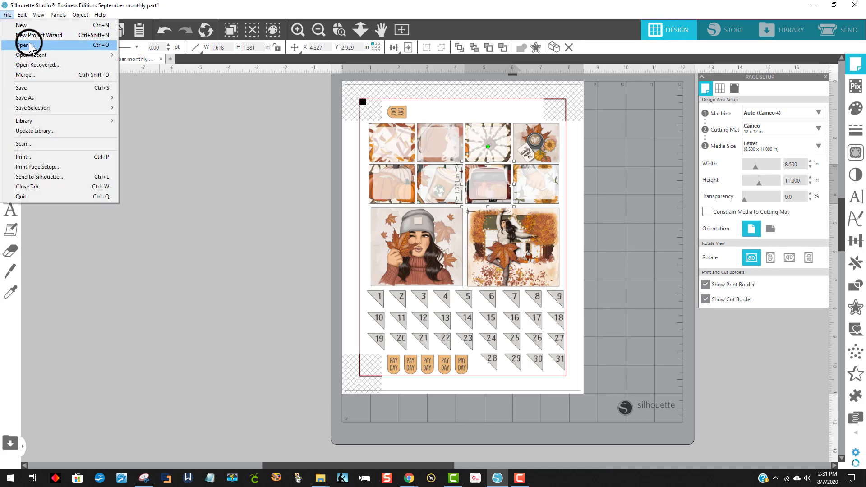
{"action": "left_click", "coordinate": [23, 44]}
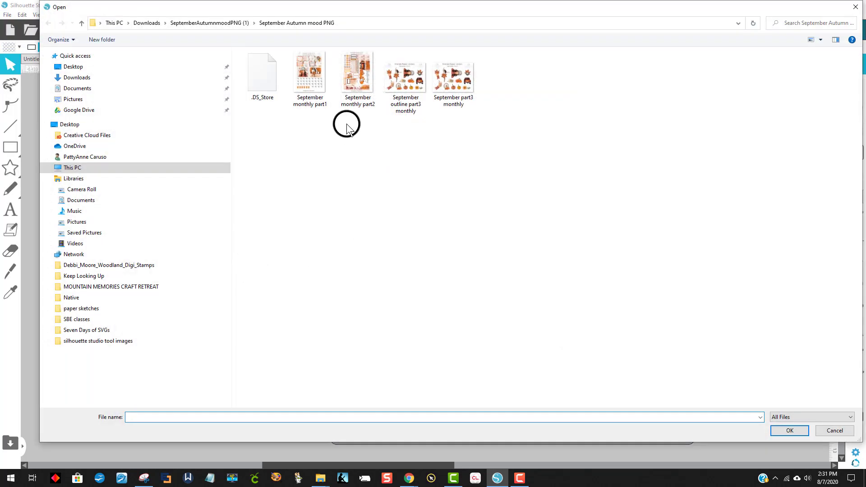
{"action": "left_click", "coordinate": [788, 430]}
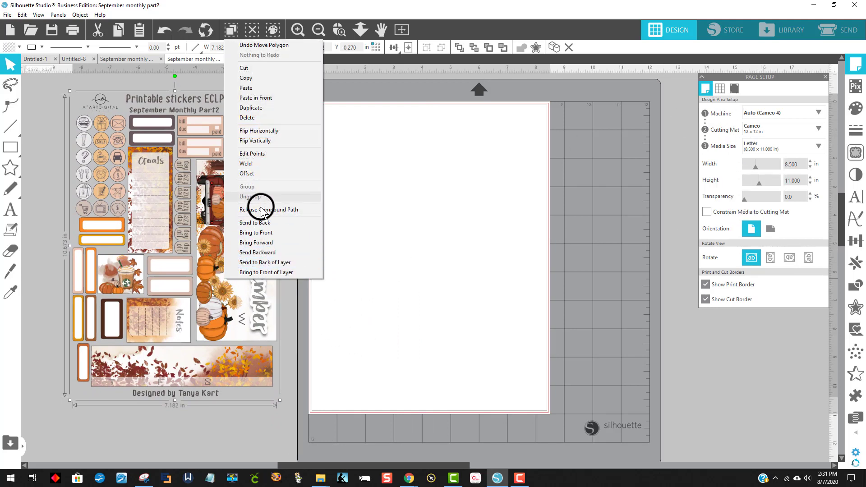
{"action": "mouse_move", "coordinate": [270, 209]}
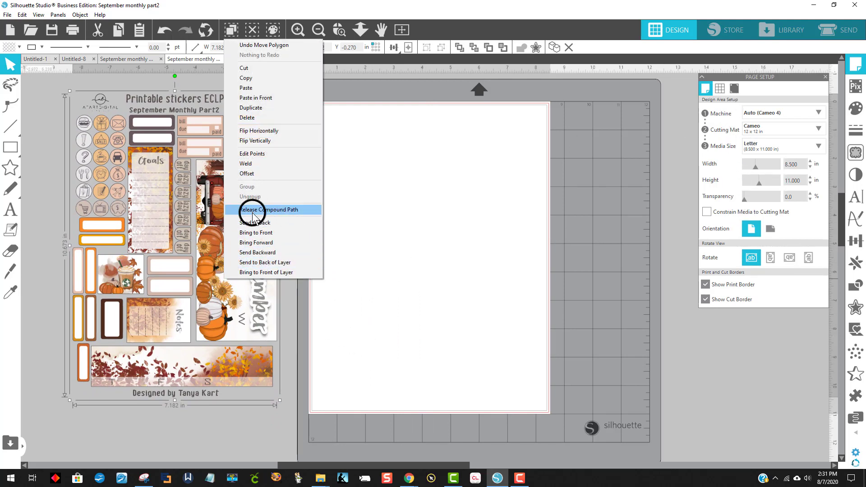
- Release the part2 sheet's compound path and drag the sticker pieces onto the letter page
{"action": "left_click", "coordinate": [270, 209]}
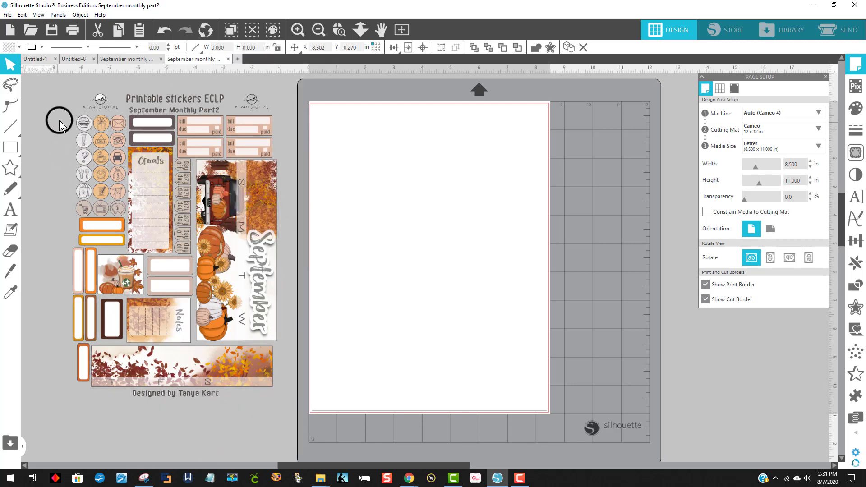
{"action": "left_click_drag", "start_coordinate": [59, 121], "coordinate": [273, 357]}
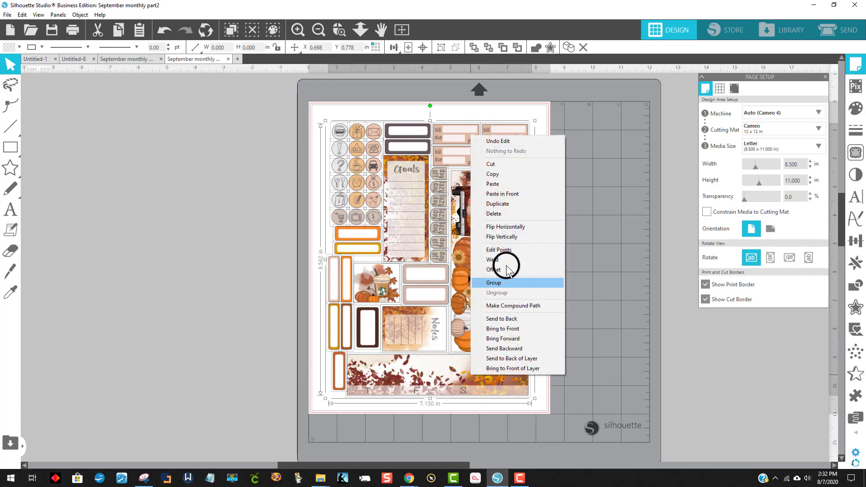
- Group the sticker pieces and turn on registration marks
{"action": "left_click", "coordinate": [494, 282]}
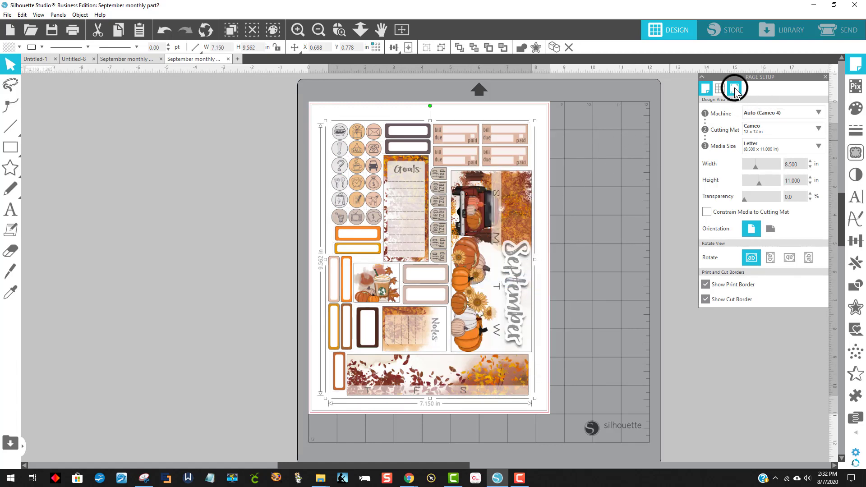
{"action": "left_click", "coordinate": [735, 89]}
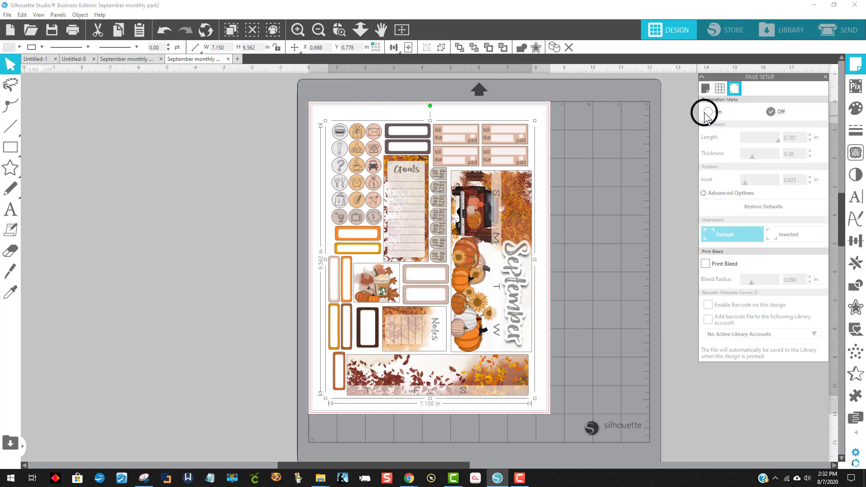
{"action": "left_click", "coordinate": [707, 112]}
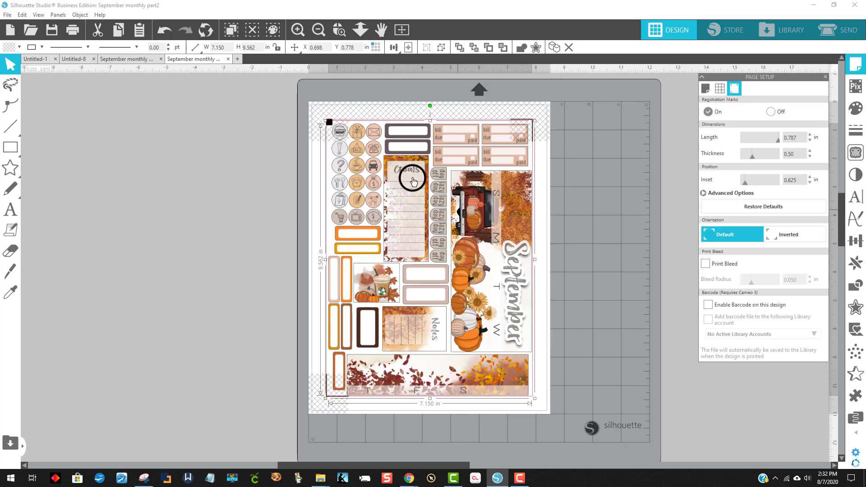
{"action": "mouse_move", "coordinate": [606, 383]}
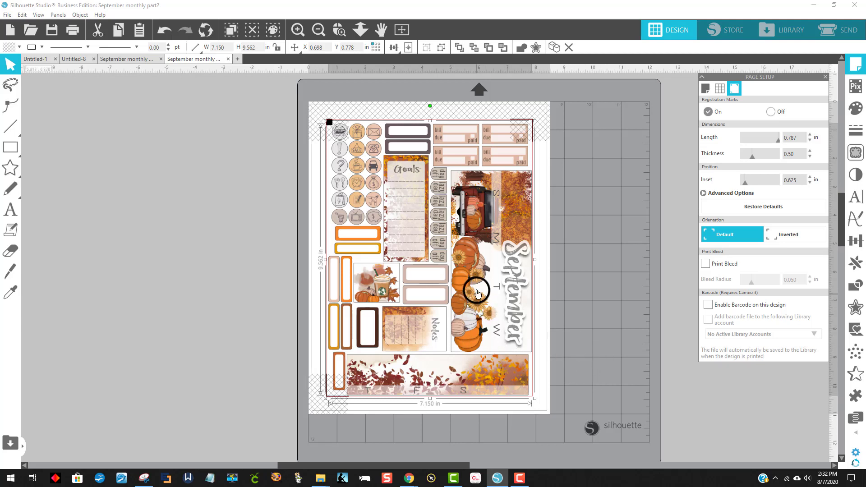
{"action": "mouse_move", "coordinate": [396, 164]}
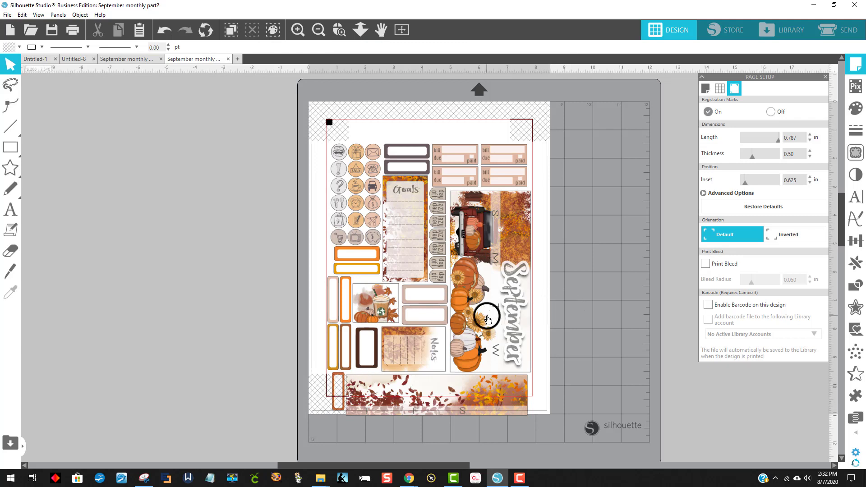
{"action": "mouse_move", "coordinate": [428, 279]}
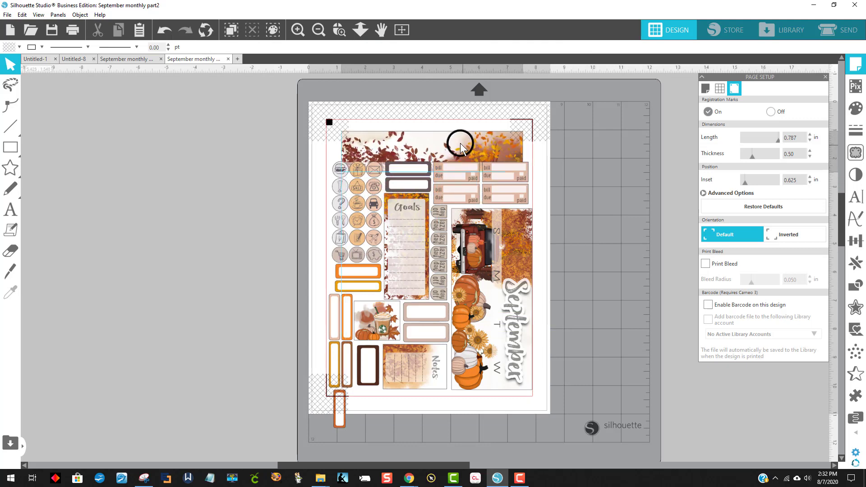
- Park the leaf banner left of the page and rotate orange and brown labels into the top gap
{"action": "left_click_drag", "start_coordinate": [460, 146], "coordinate": [281, 216]}
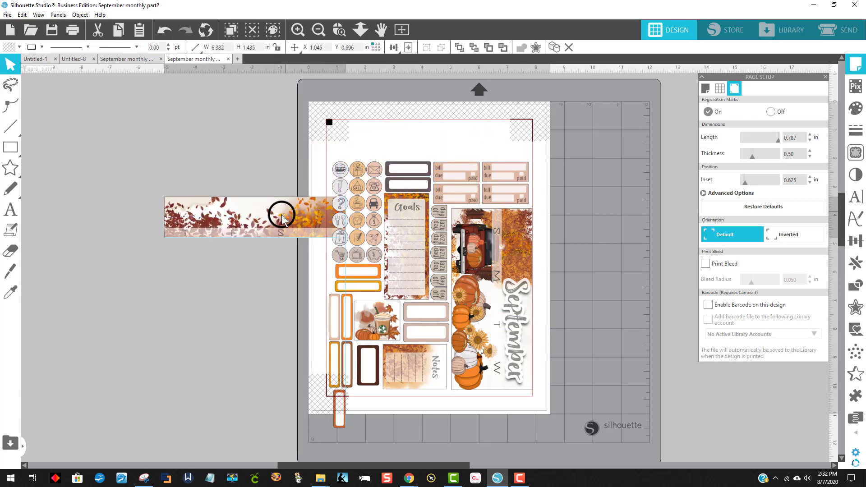
{"action": "left_click_drag", "start_coordinate": [281, 217], "coordinate": [295, 295]}
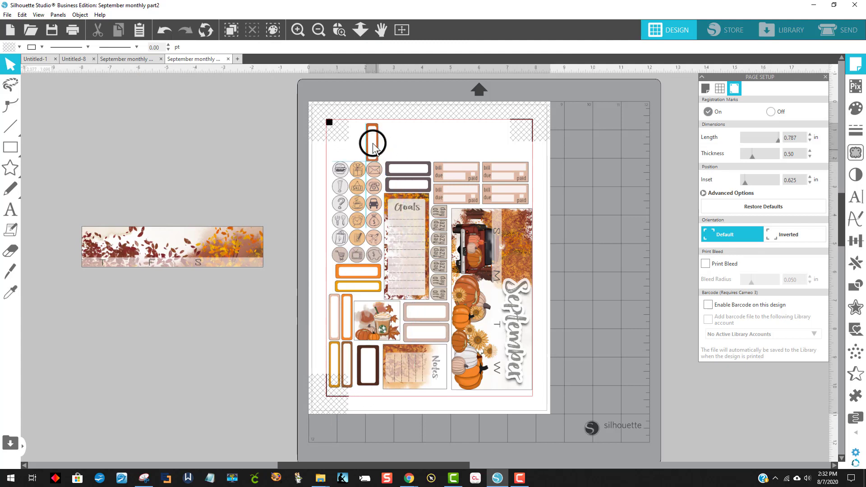
{"action": "left_click", "coordinate": [369, 141]}
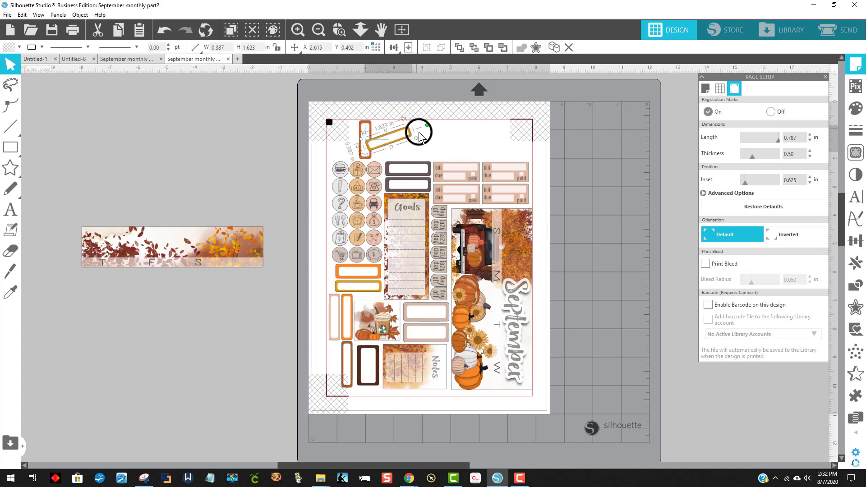
{"action": "left_click_drag", "start_coordinate": [422, 131], "coordinate": [417, 142]}
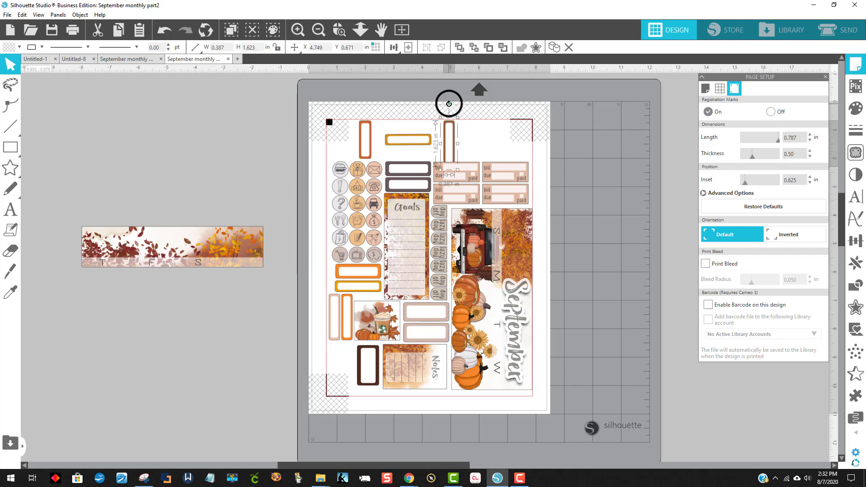
{"action": "left_click_drag", "start_coordinate": [448, 103], "coordinate": [487, 140]}
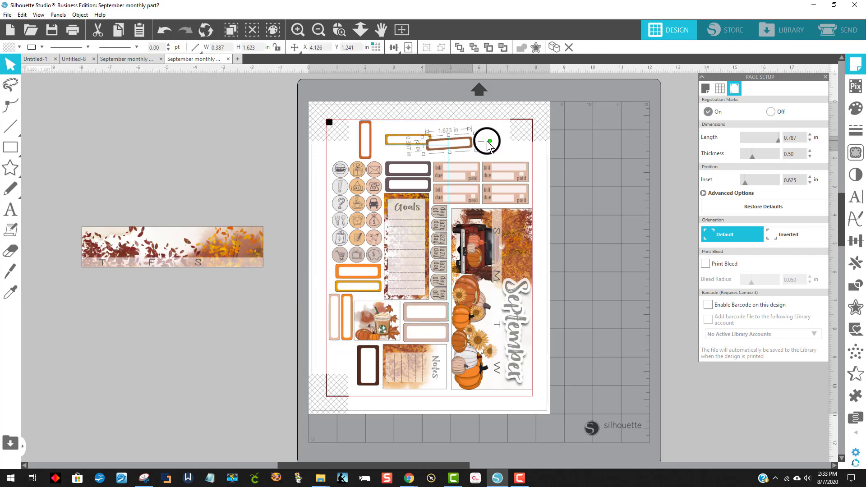
{"action": "left_click_drag", "start_coordinate": [486, 140], "coordinate": [473, 142]}
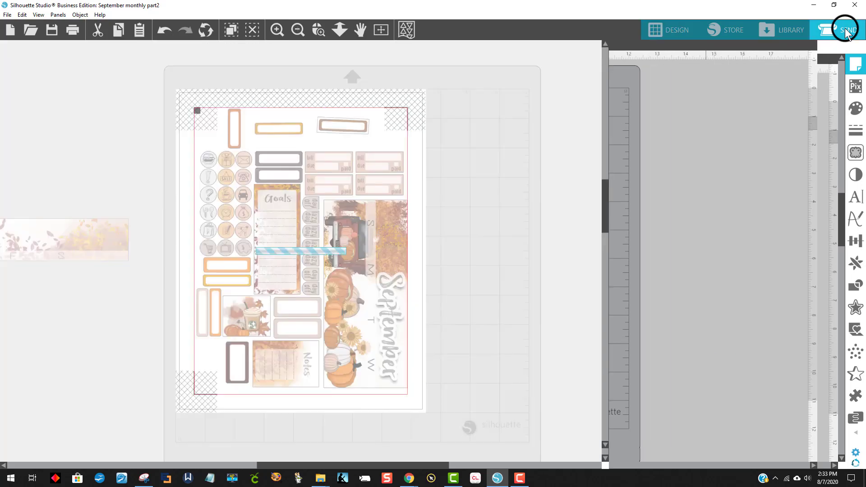
{"action": "left_click", "coordinate": [847, 30]}
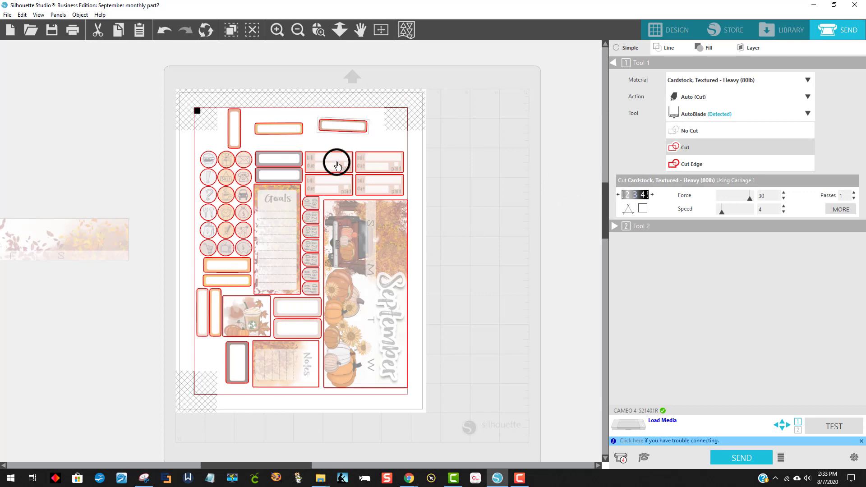
{"action": "mouse_move", "coordinate": [434, 276]}
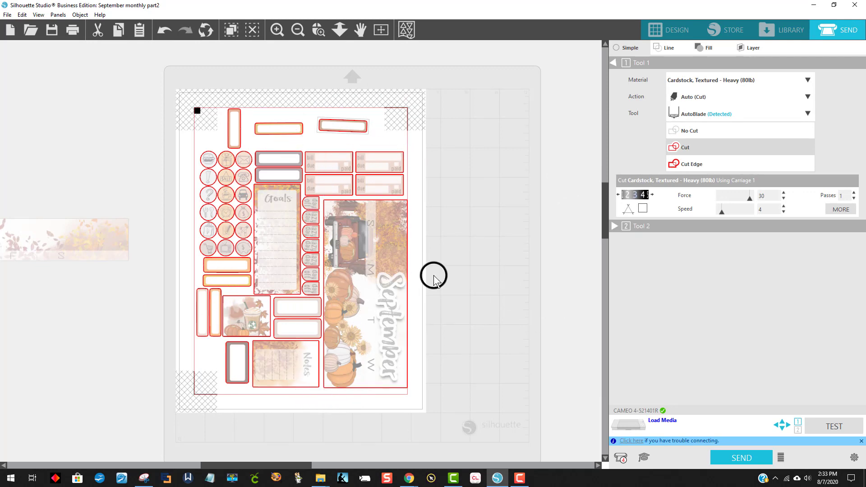
{"action": "left_click", "coordinate": [668, 29]}
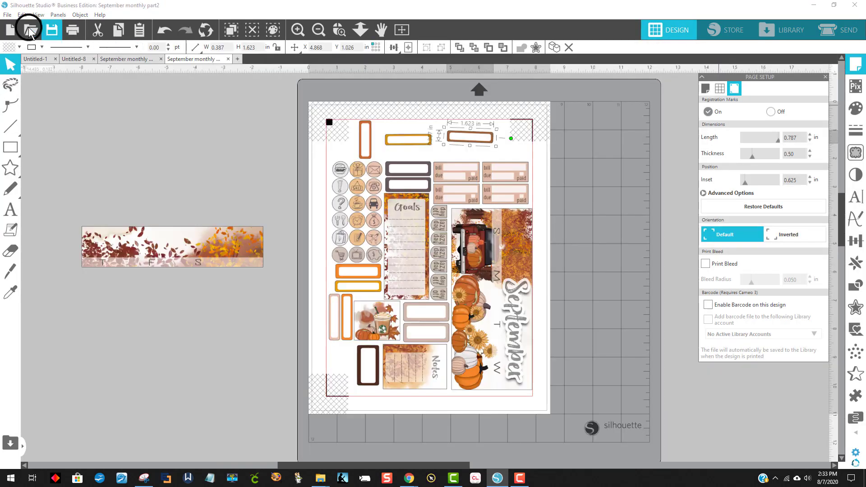
- Preview the part2 page in Print Preview, scroll through it, and cancel without printing
{"action": "left_click", "coordinate": [7, 15]}
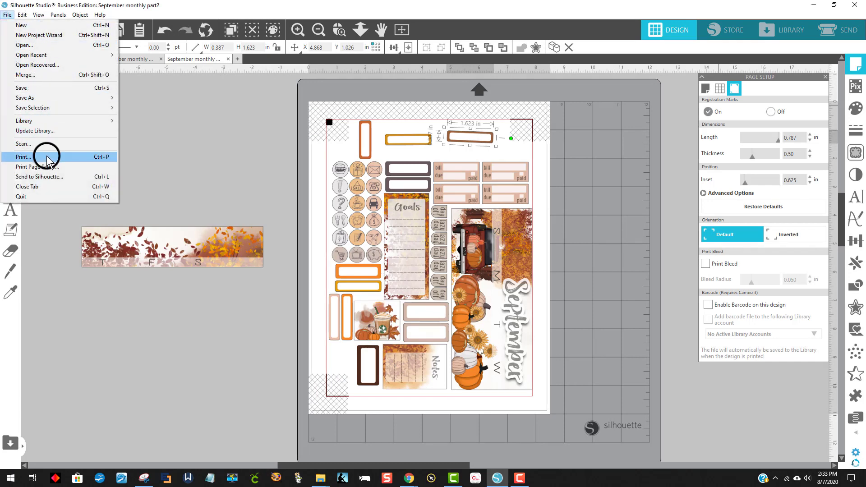
{"action": "left_click", "coordinate": [23, 157]}
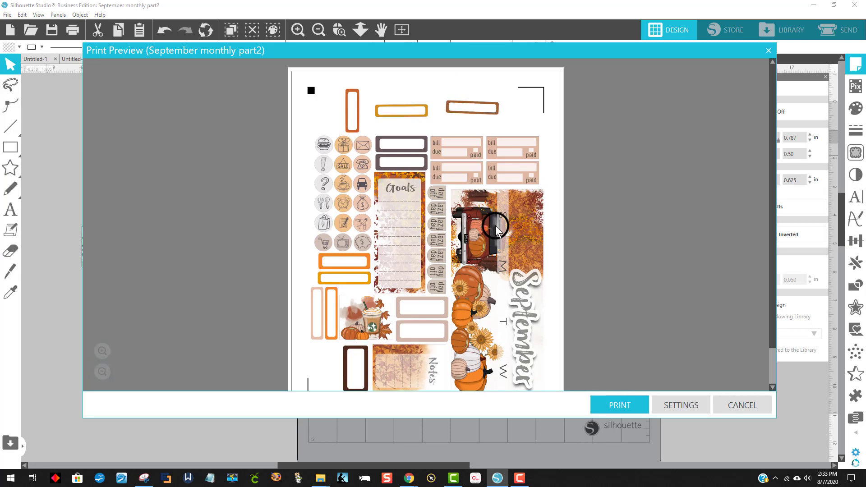
{"action": "scroll", "scroll_direction": "down", "scroll_amount": 3}
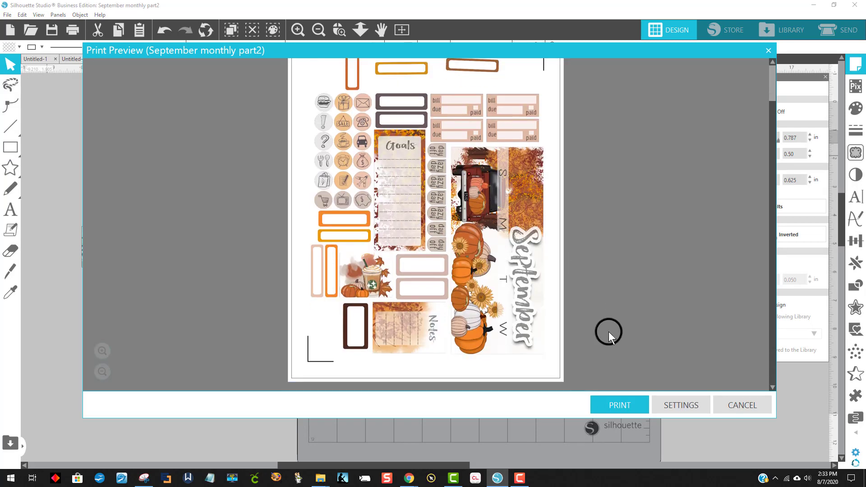
{"action": "mouse_move", "coordinate": [683, 280]}
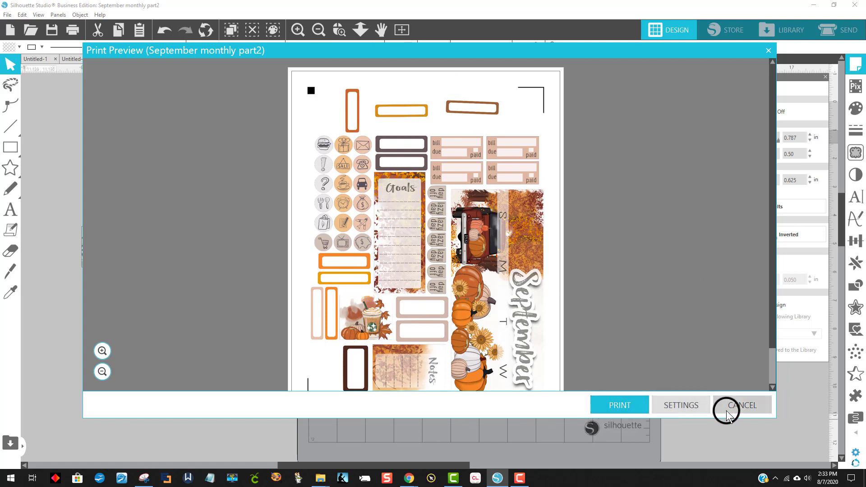
{"action": "left_click", "coordinate": [742, 405]}
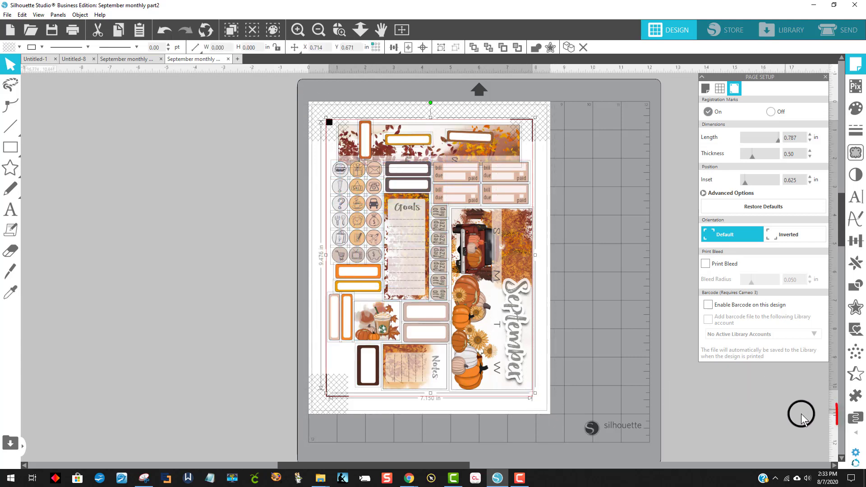
- Nest the stickers inside the cut area with 4 rotations and check the cut lines in Send
{"action": "left_click", "coordinate": [850, 417]}
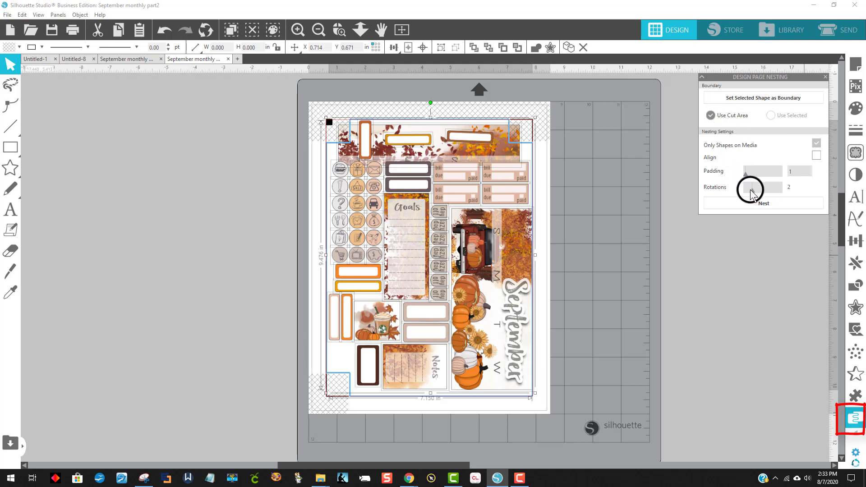
{"action": "left_click", "coordinate": [757, 191]}
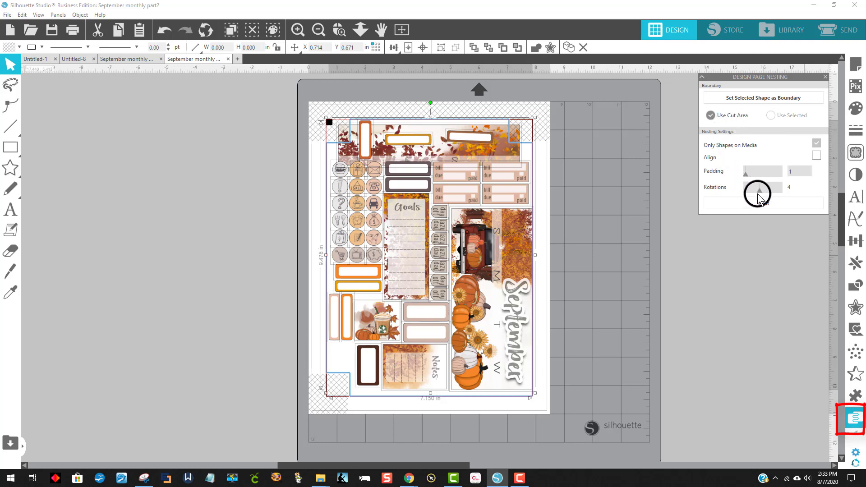
{"action": "left_click", "coordinate": [761, 202]}
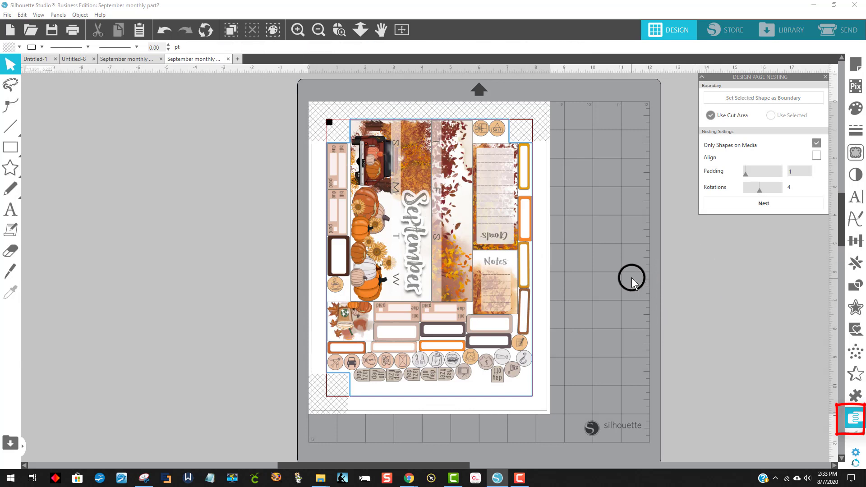
{"action": "mouse_move", "coordinate": [557, 345]}
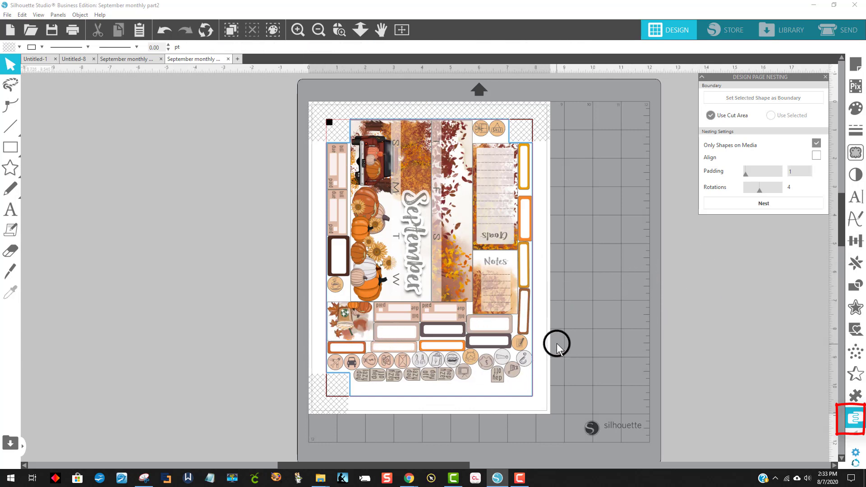
{"action": "mouse_move", "coordinate": [433, 436]}
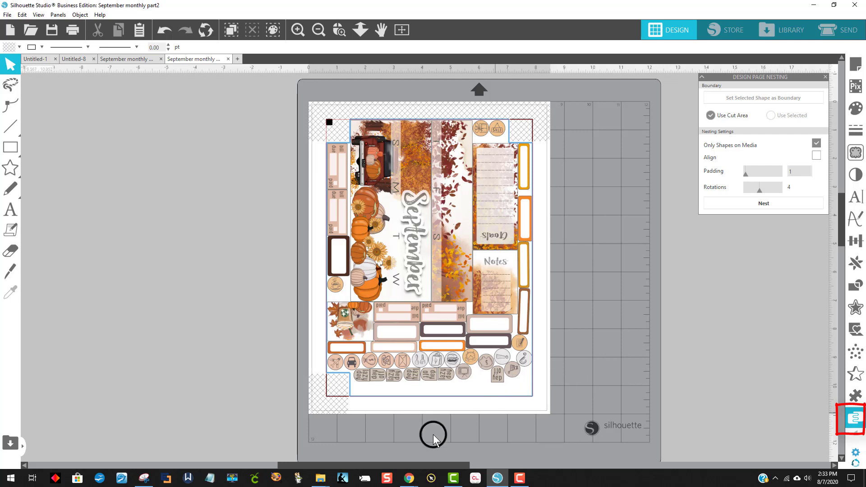
{"action": "mouse_move", "coordinate": [593, 236]}
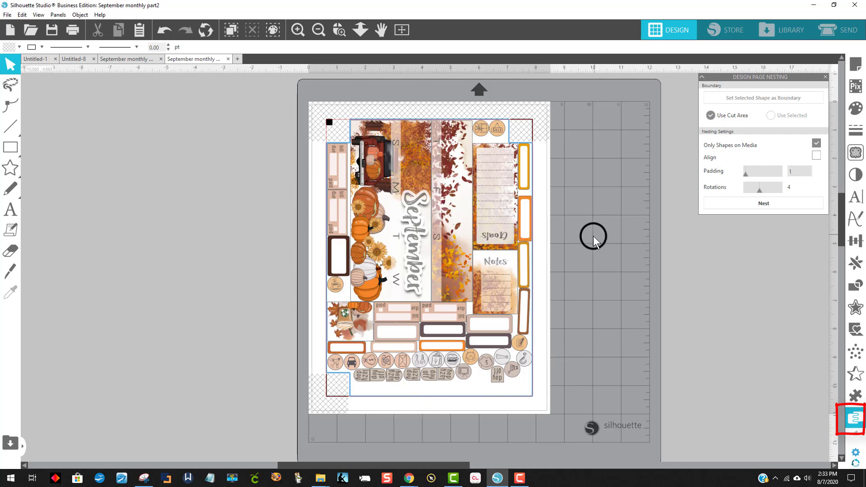
{"action": "left_click", "coordinate": [839, 30]}
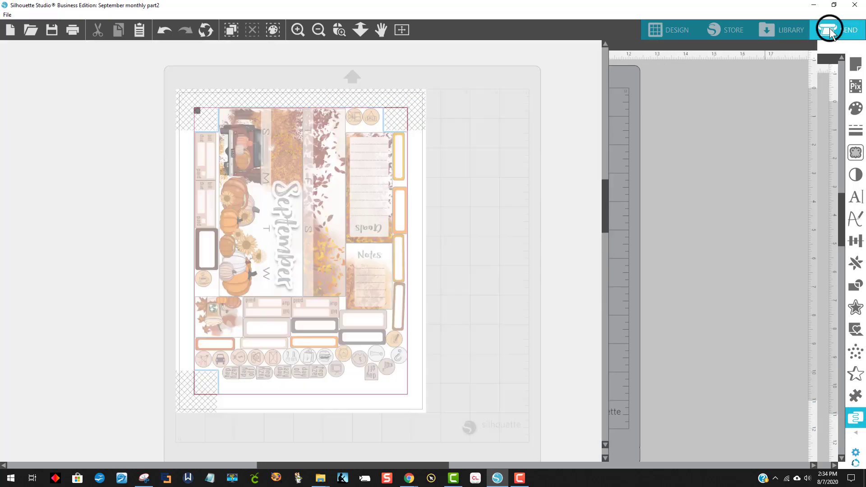
{"action": "left_click", "coordinate": [827, 30]}
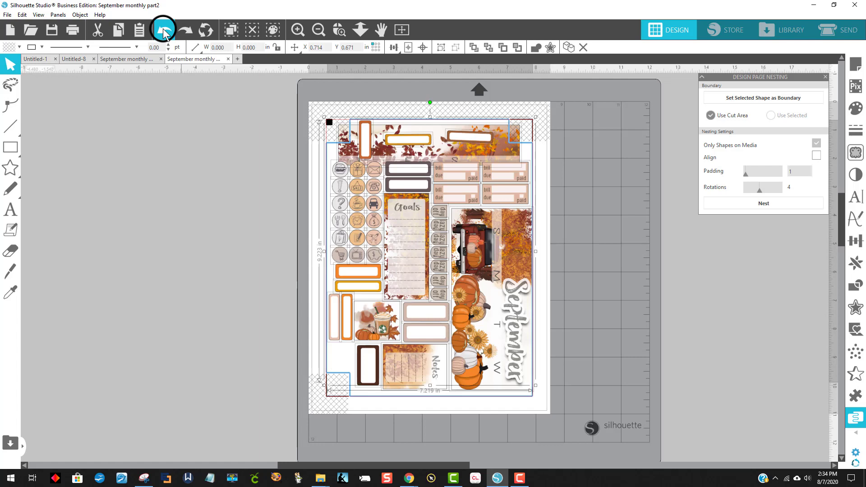
- Undo the auto-nested sticker arrangement
{"action": "left_click", "coordinate": [162, 29]}
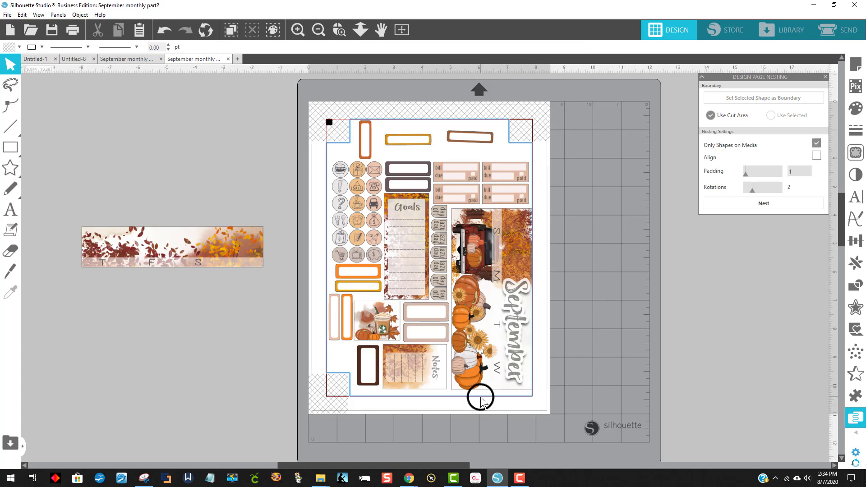
{"action": "mouse_move", "coordinate": [446, 379]}
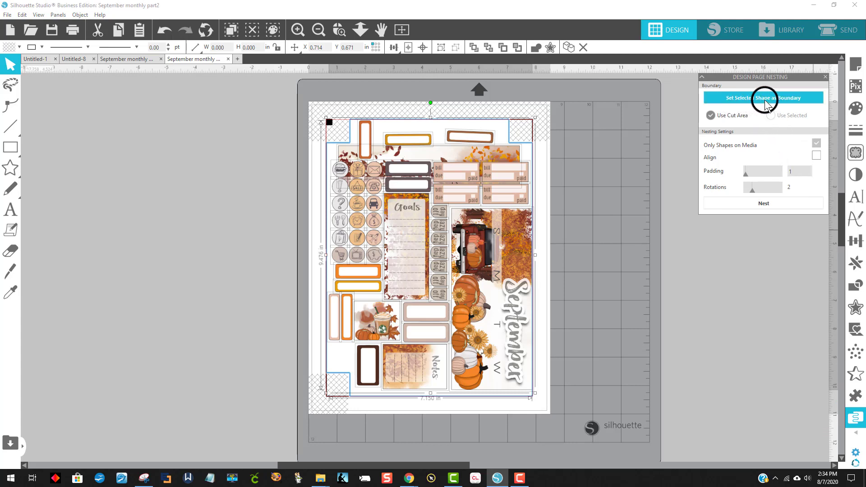
{"action": "mouse_move", "coordinate": [784, 102]}
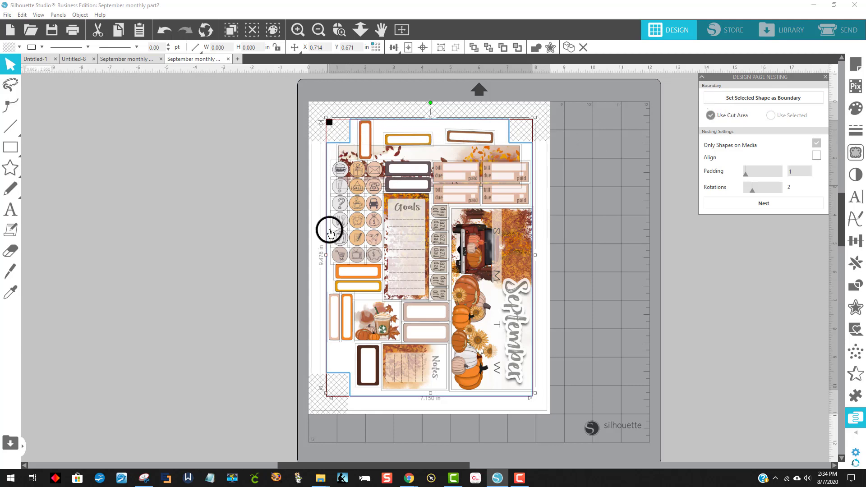
{"action": "mouse_move", "coordinate": [544, 160]}
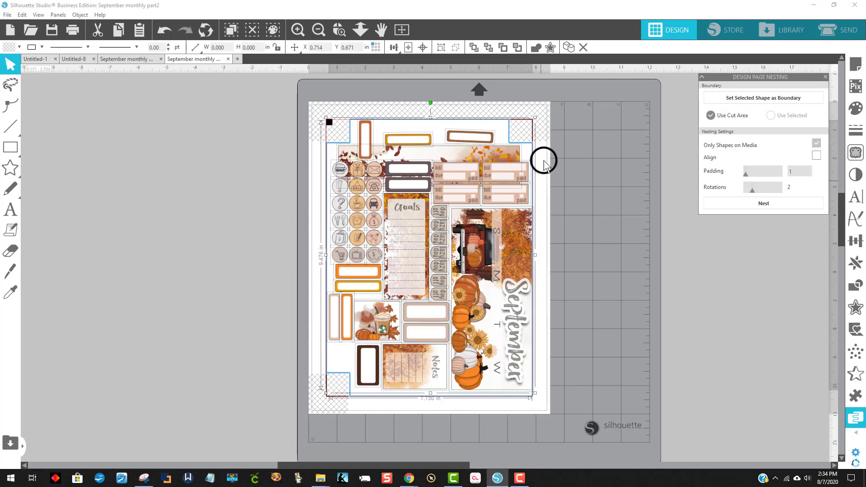
{"action": "mouse_move", "coordinate": [352, 149]}
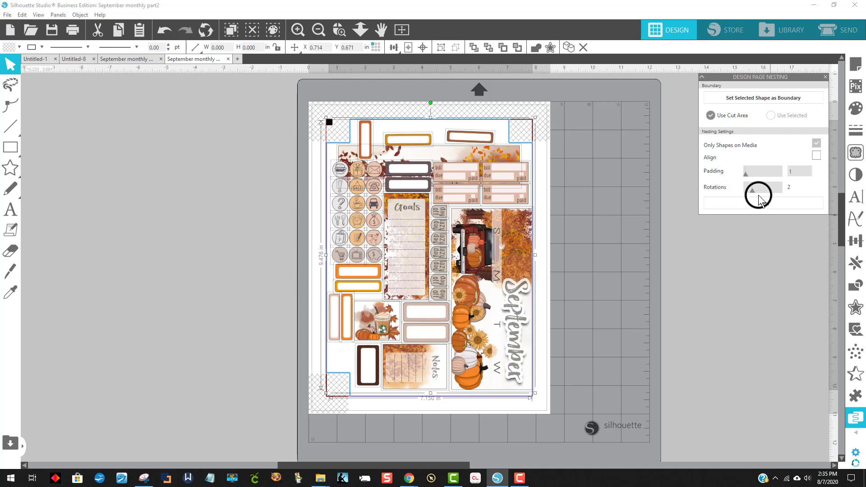
- Nest all September stickers at 2 rotations inside the registration-mark cut area
{"action": "left_click", "coordinate": [762, 204]}
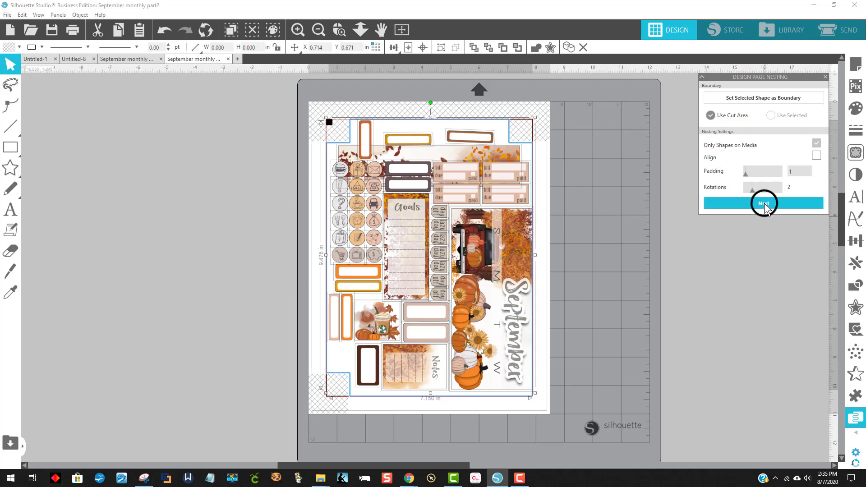
{"action": "left_click", "coordinate": [763, 203]}
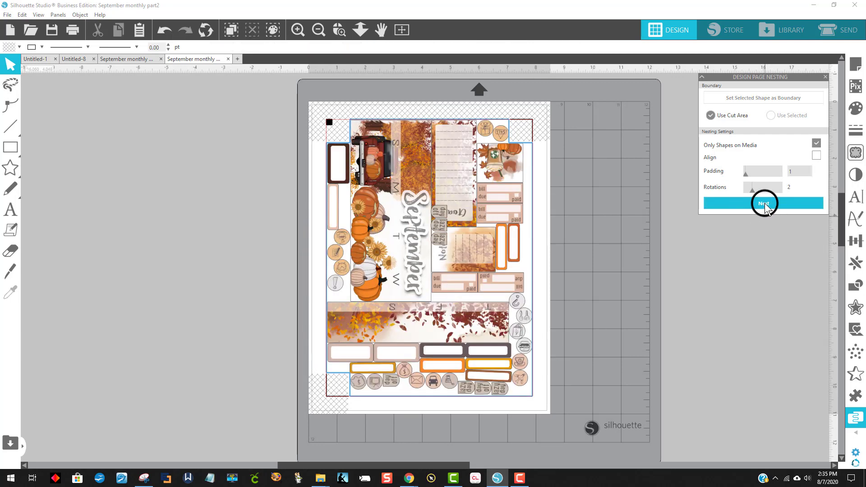
{"action": "left_click", "coordinate": [763, 202]}
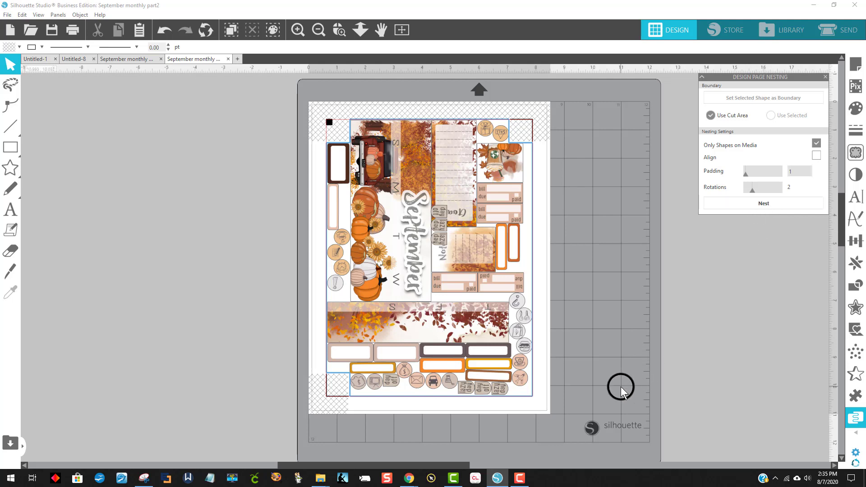
{"action": "mouse_move", "coordinate": [681, 253]}
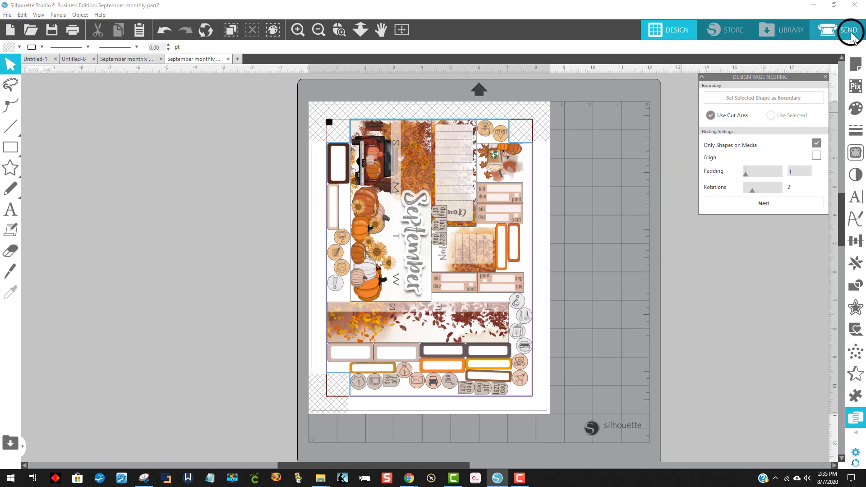
{"action": "left_click", "coordinate": [849, 29]}
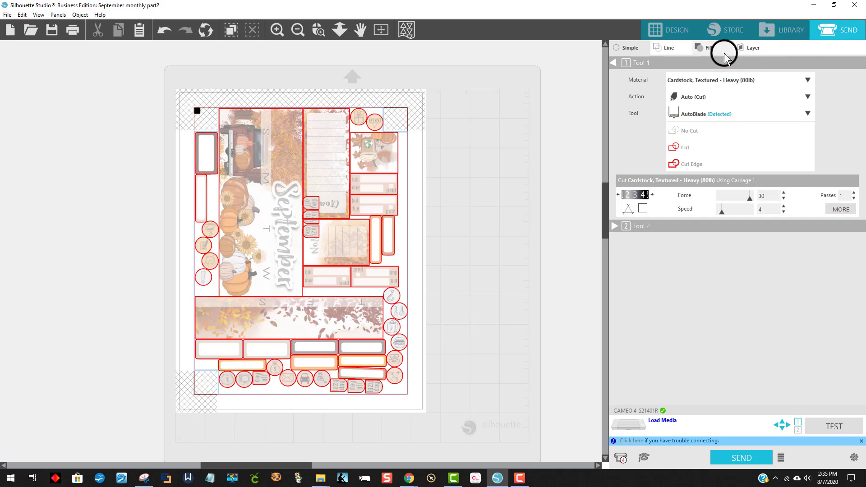
{"action": "left_click", "coordinate": [669, 30]}
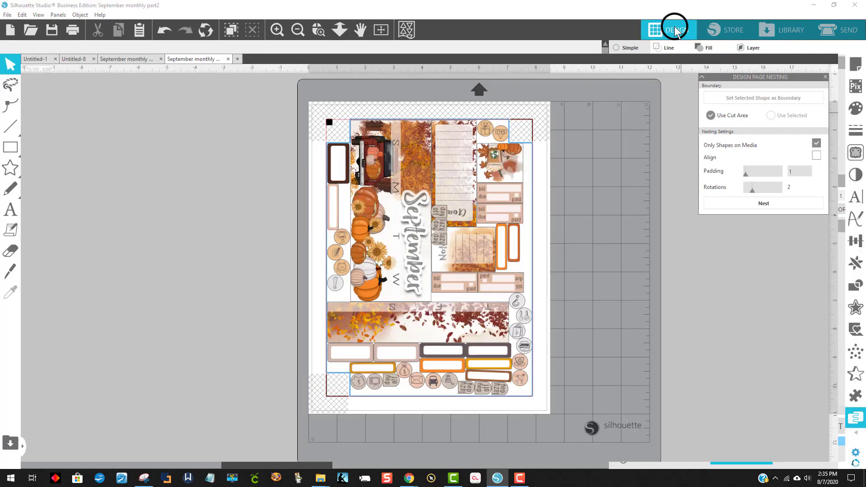